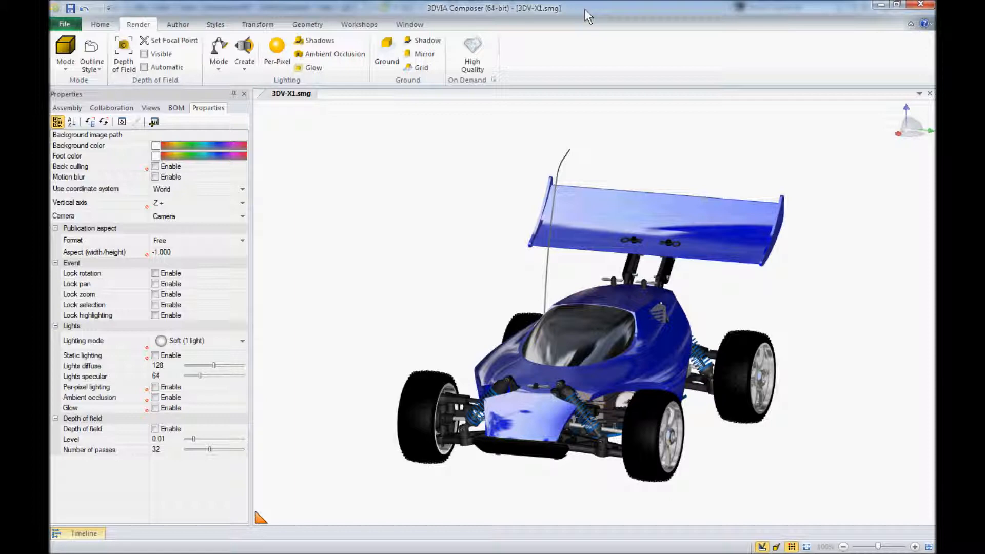
mouse_move(473, 183)
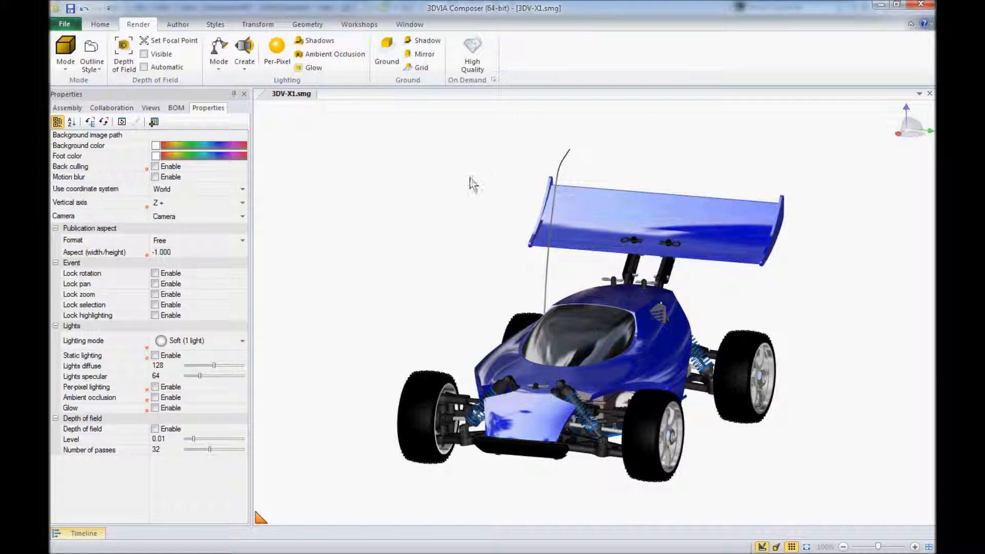
mouse_move(430, 237)
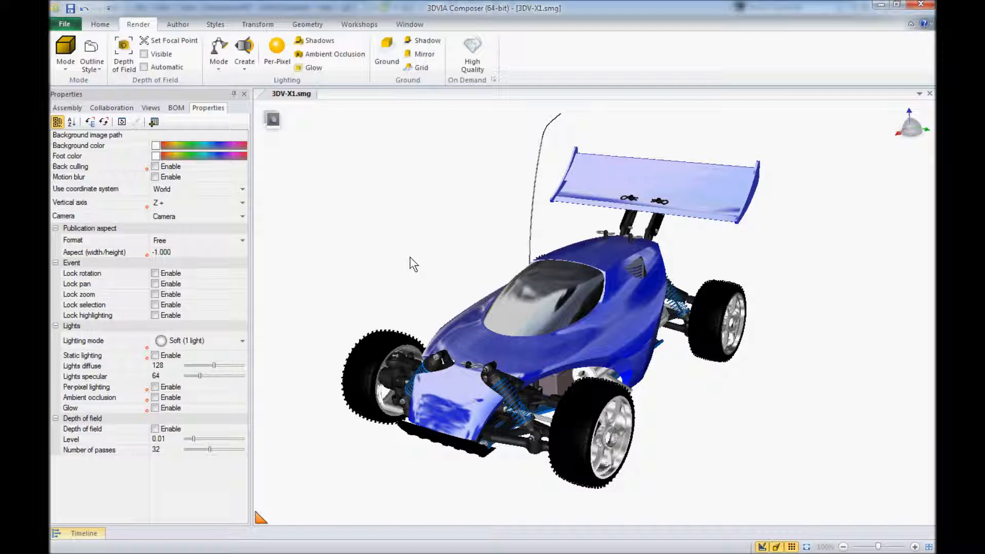
mouse_move(784, 538)
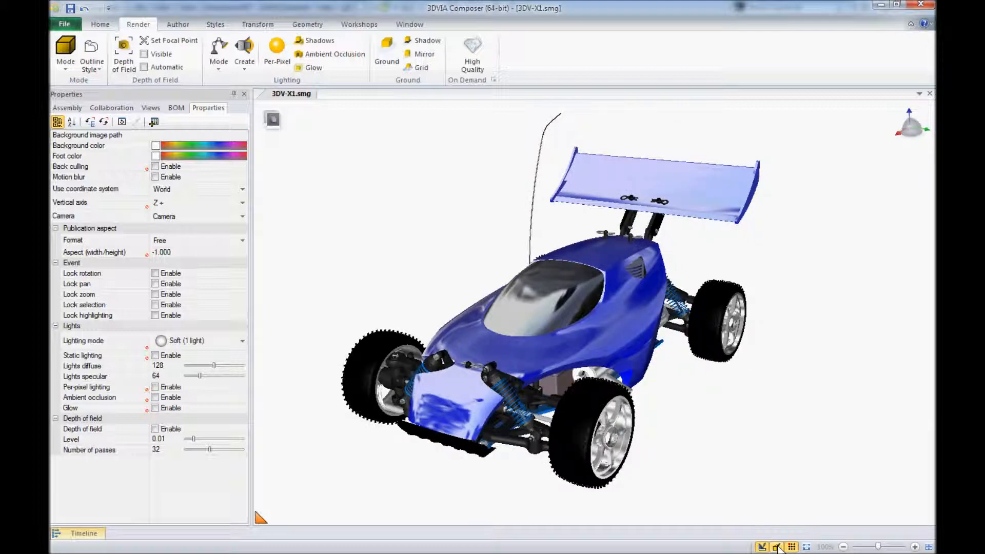
Orbit and zoom the camera toward the buggy's front corner
click(583, 433)
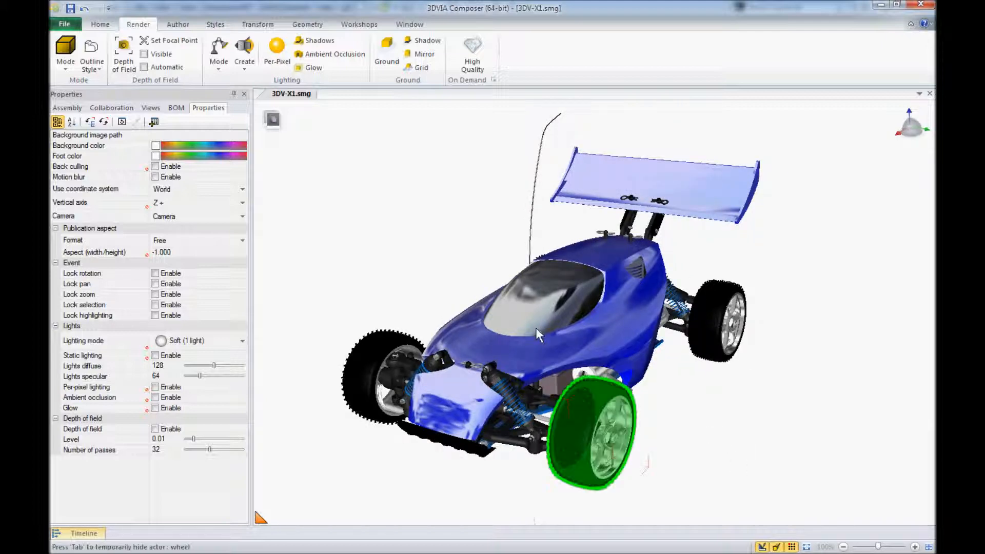
click(440, 237)
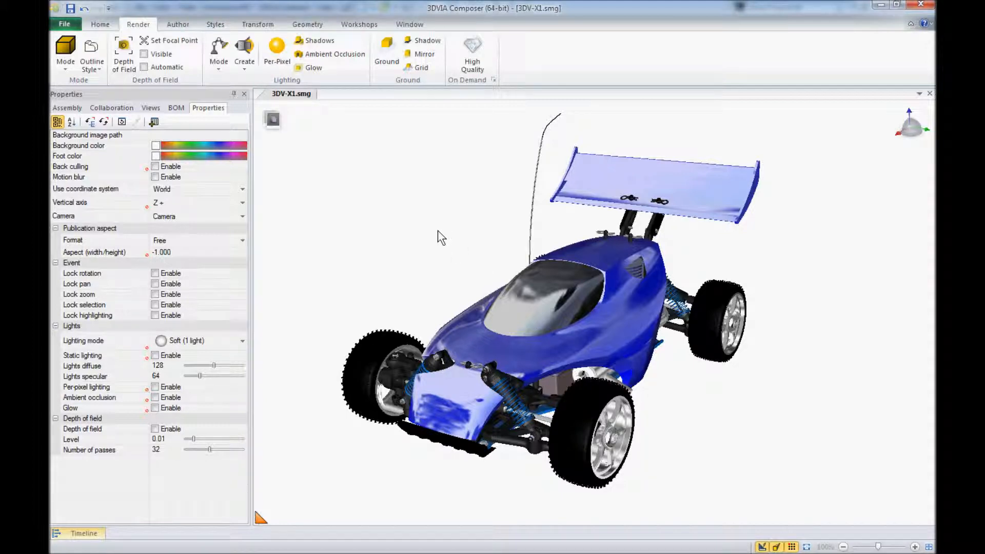
mouse_move(437, 231)
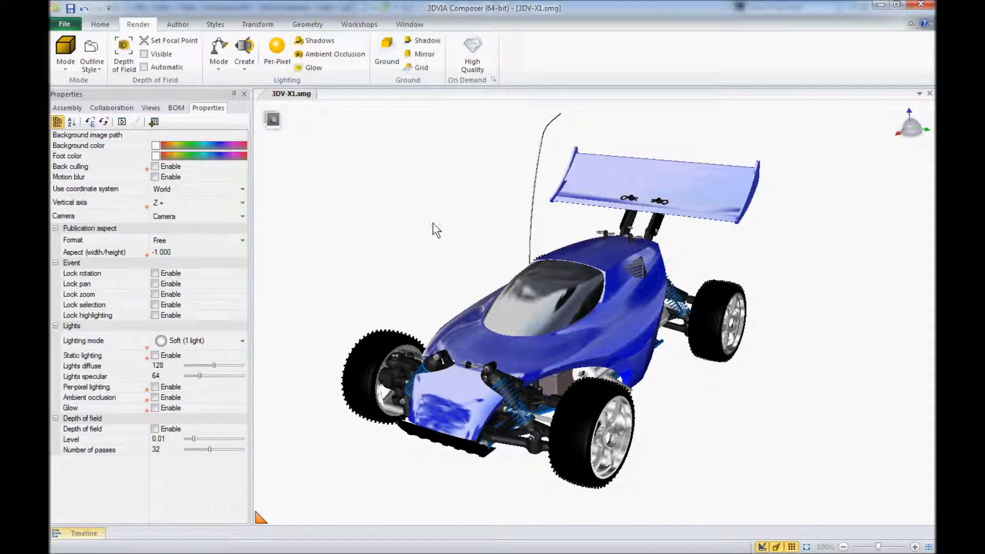
mouse_move(175, 110)
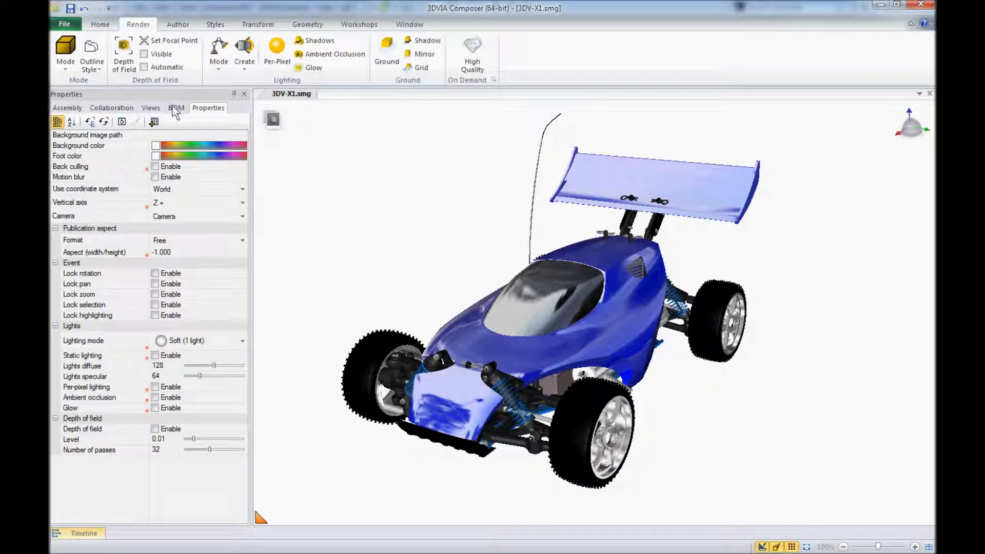
Enter 180 degrees as the default camera perspective in the Camera preferences
click(63, 24)
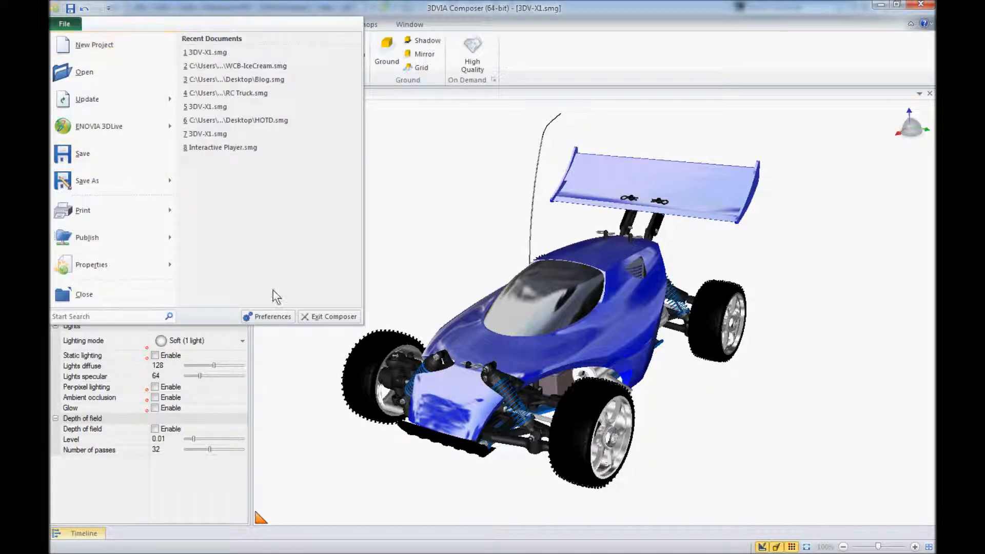
click(273, 317)
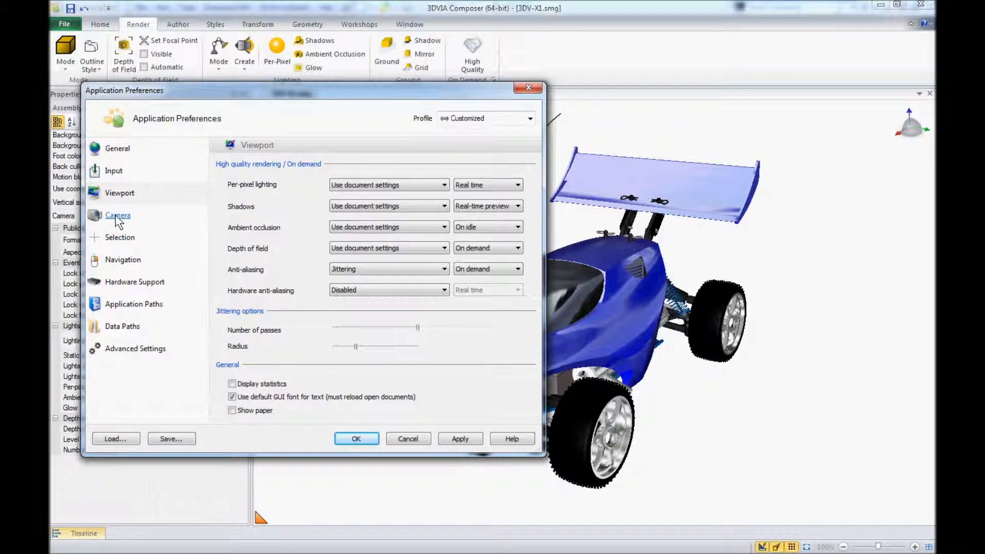
click(117, 215)
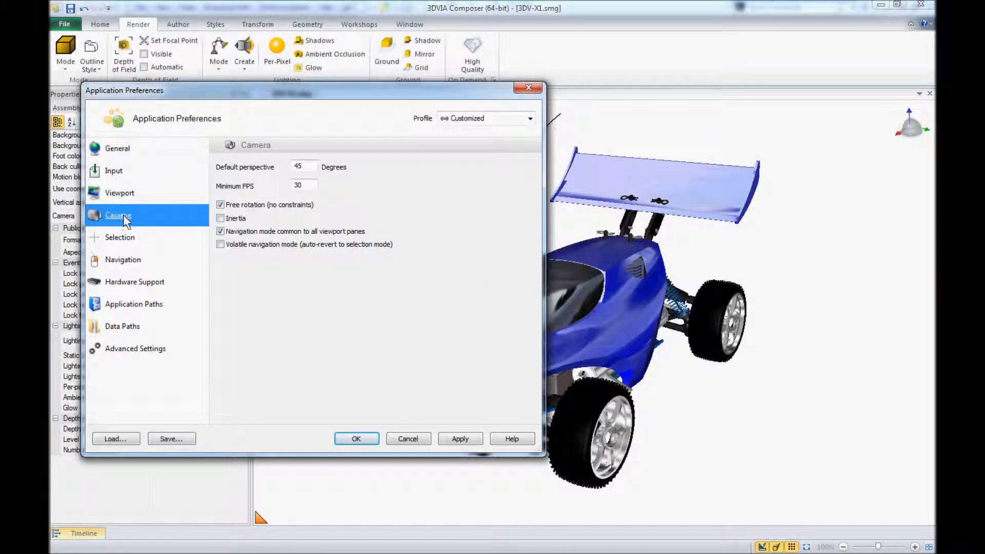
mouse_move(263, 179)
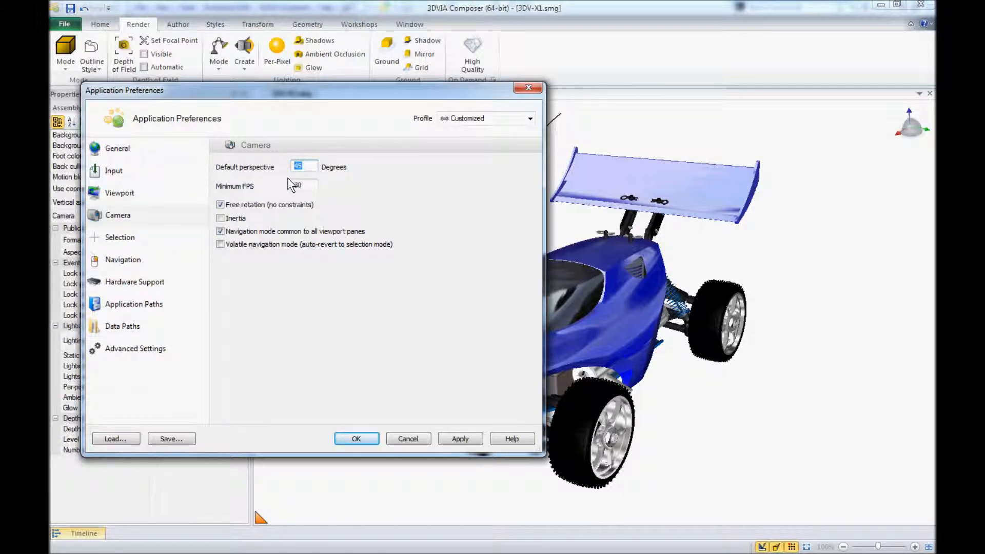
text(180)
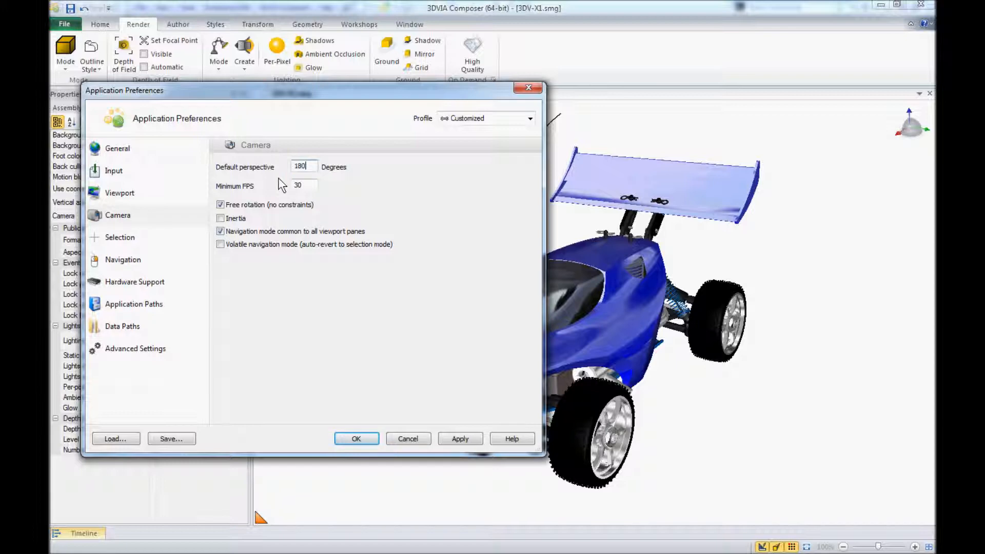
Apply the 180-degree default perspective, shrinking the buggy to a distant speck
click(356, 438)
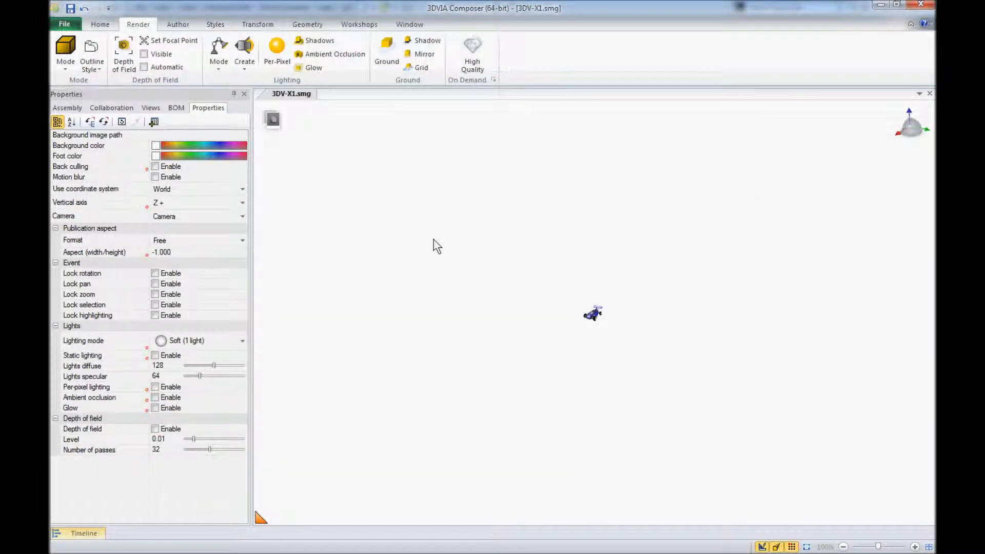
mouse_move(612, 349)
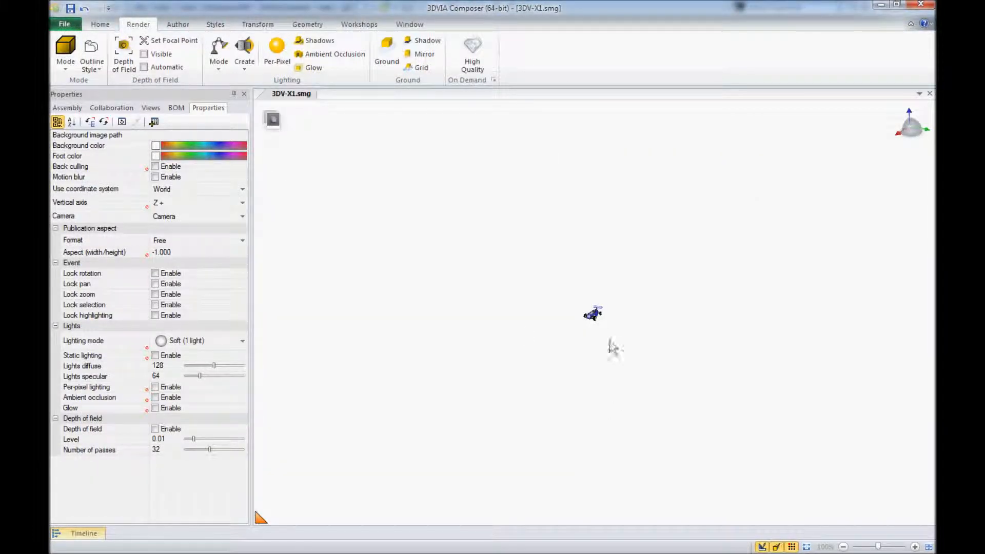
mouse_move(611, 298)
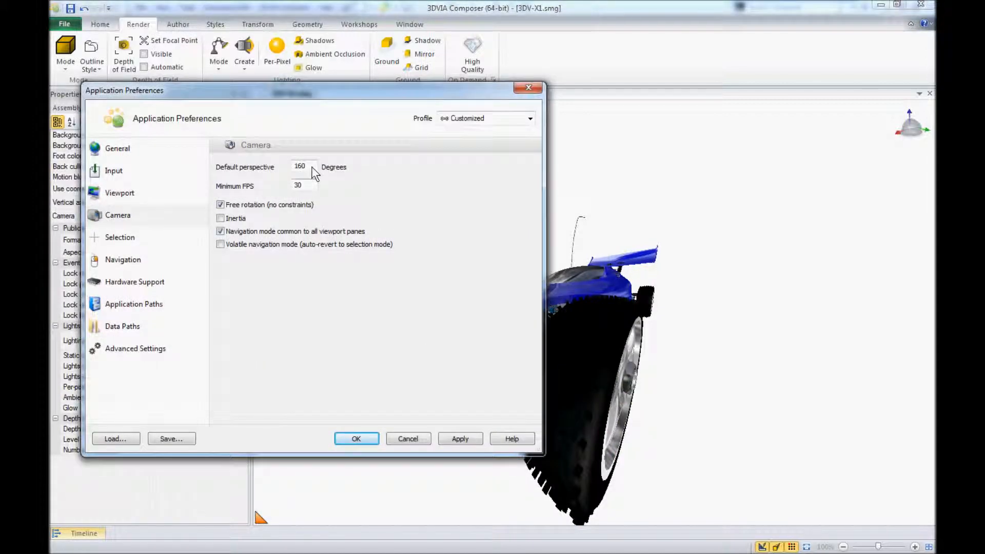
Restore the default camera perspective to 45 degrees and confirm the preferences
triple_click(302, 166)
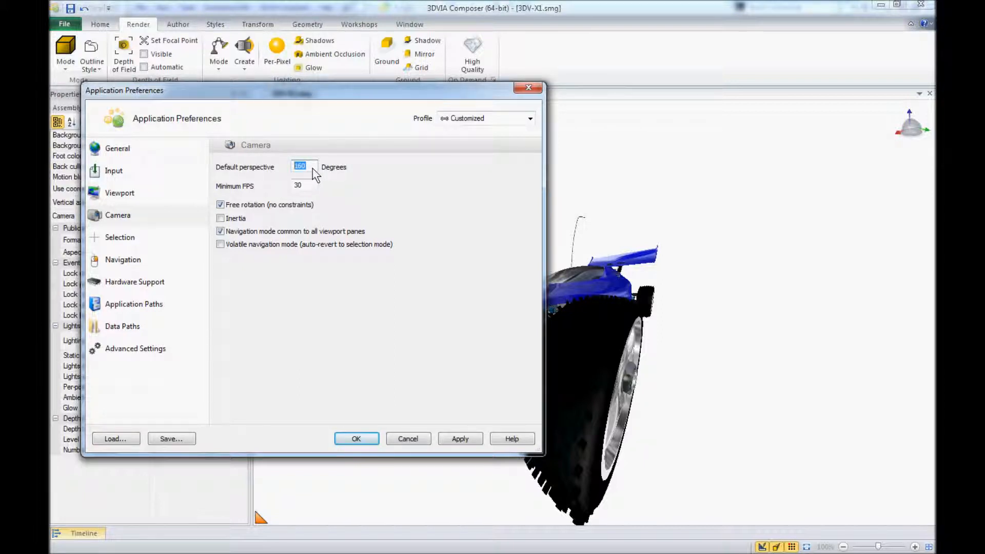
text(45)
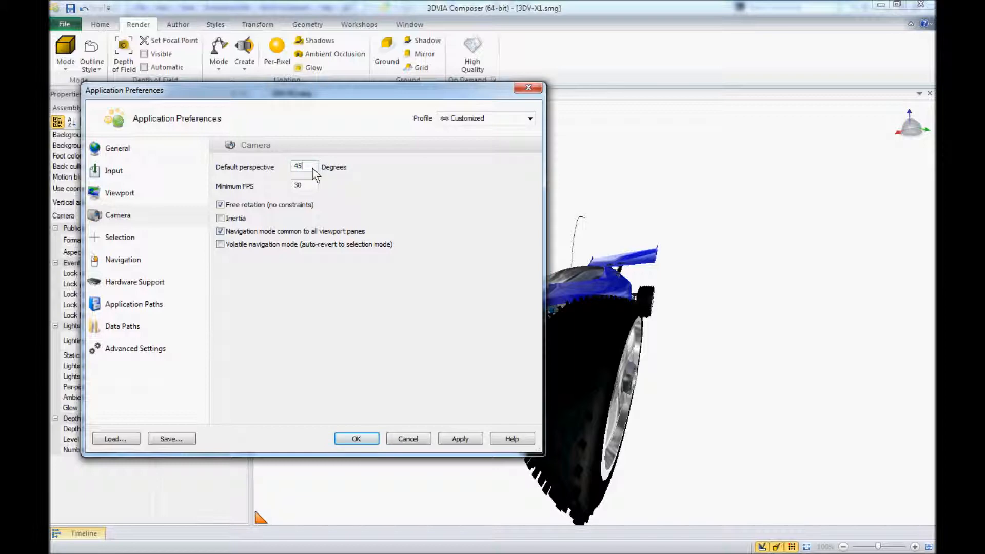
click(356, 438)
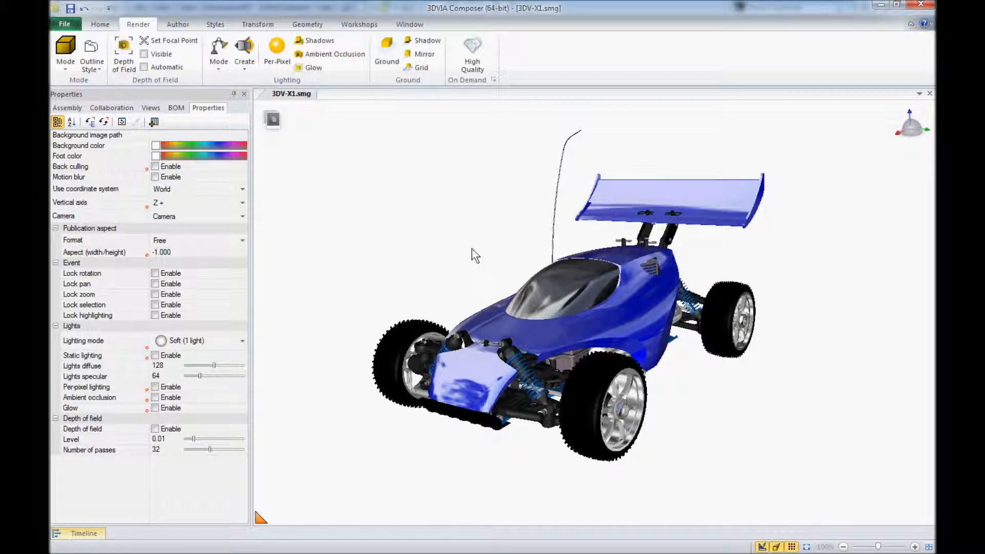
mouse_move(215, 13)
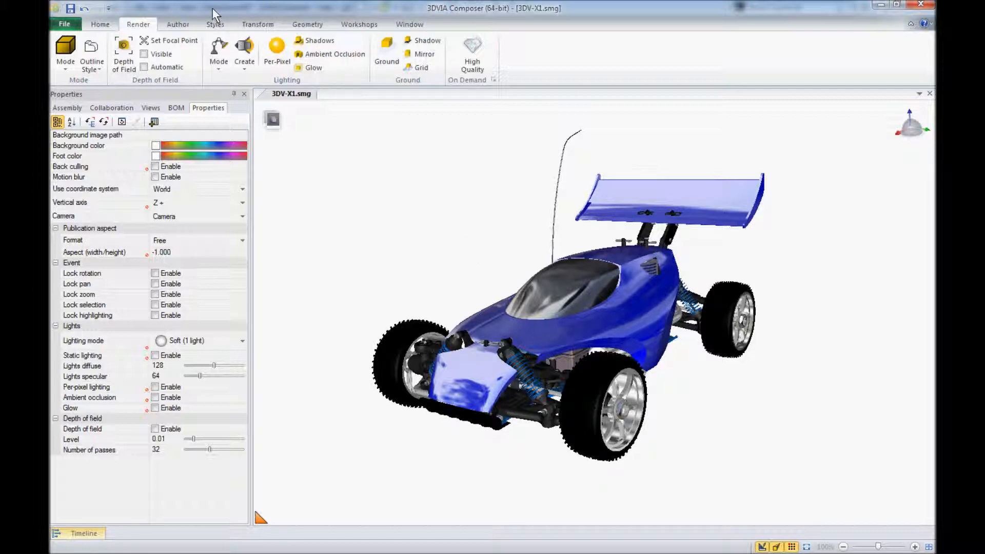
mouse_move(122, 53)
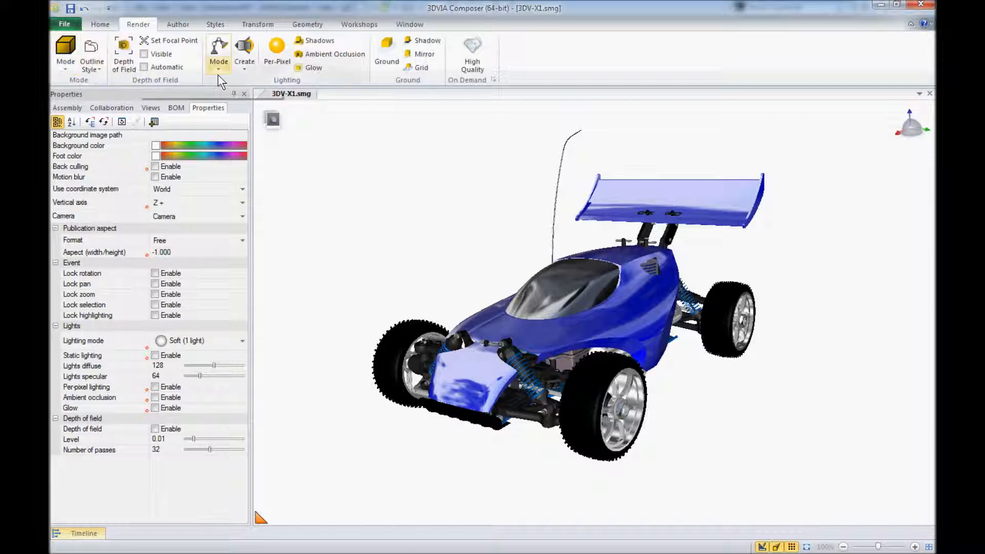
mouse_move(353, 79)
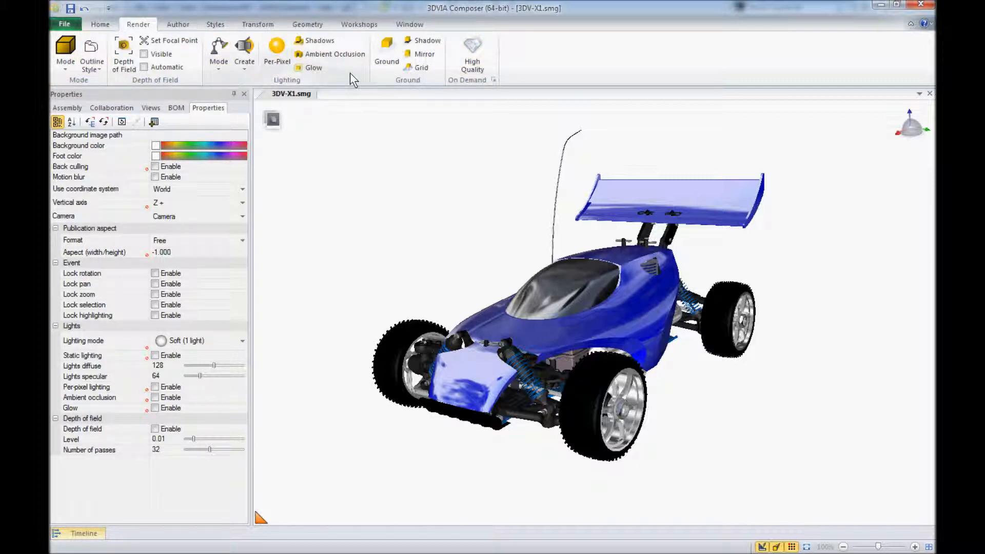
mouse_move(123, 50)
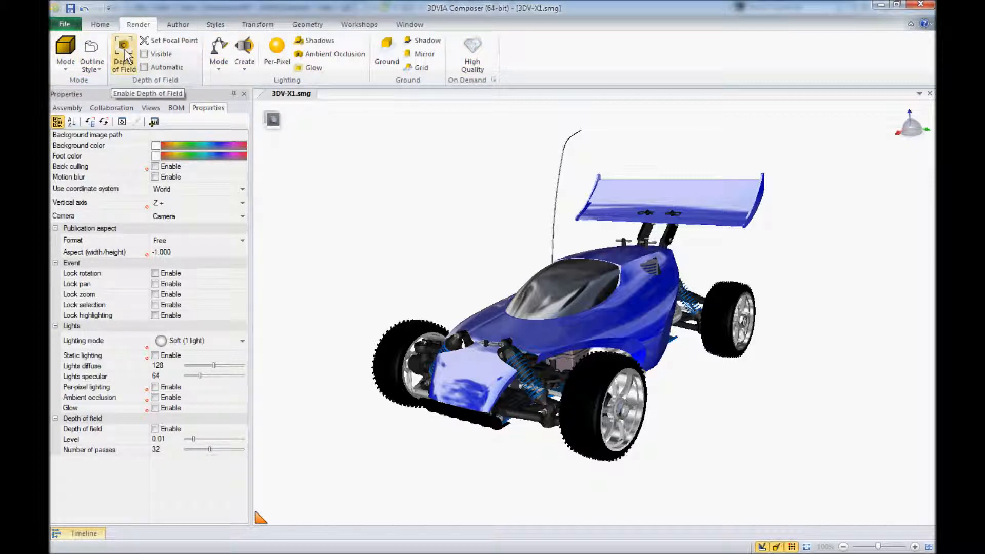
click(65, 53)
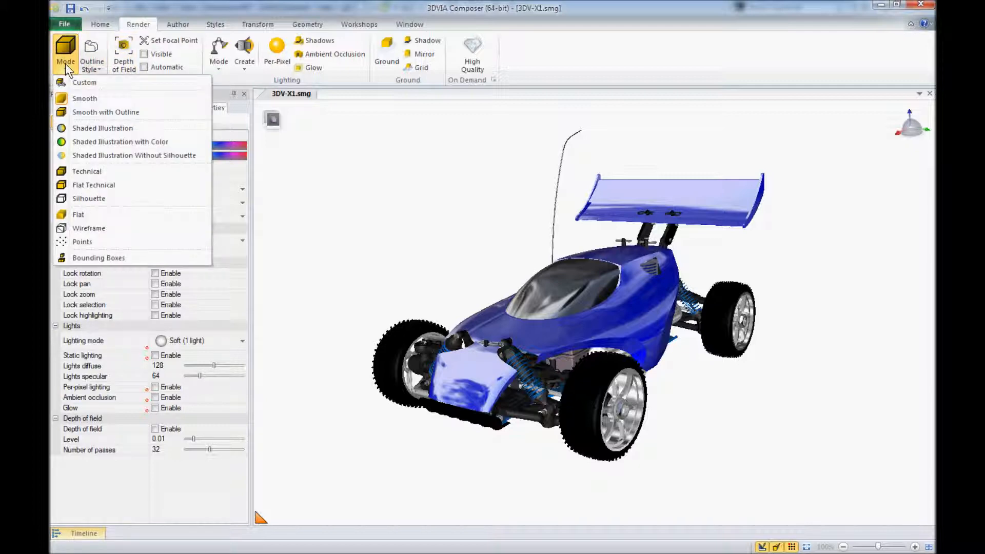
mouse_move(106, 112)
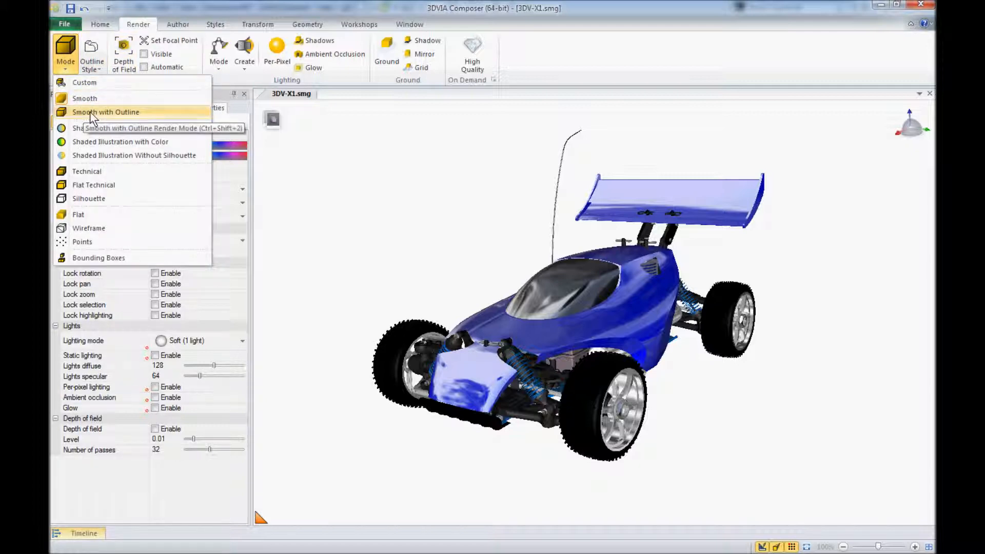
click(106, 112)
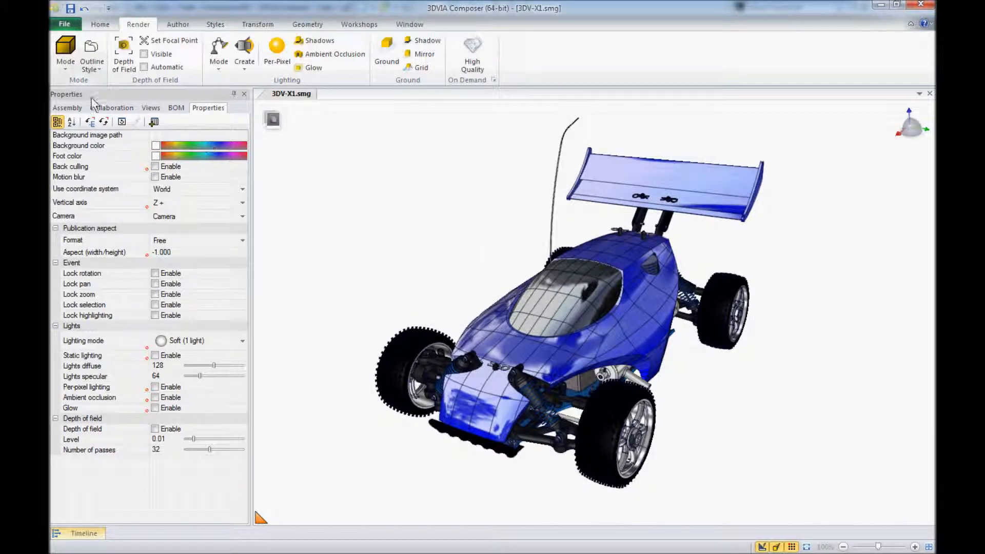
click(65, 53)
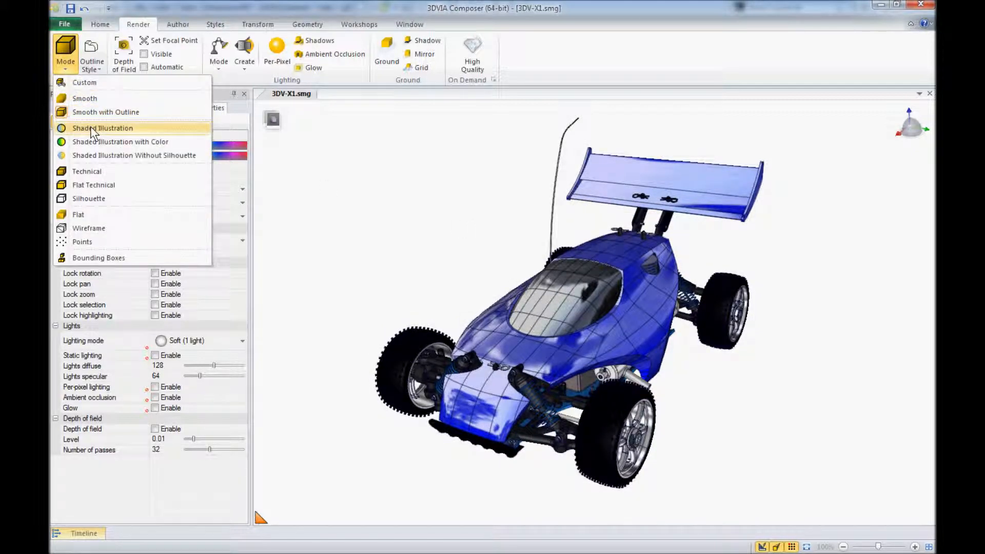
click(103, 127)
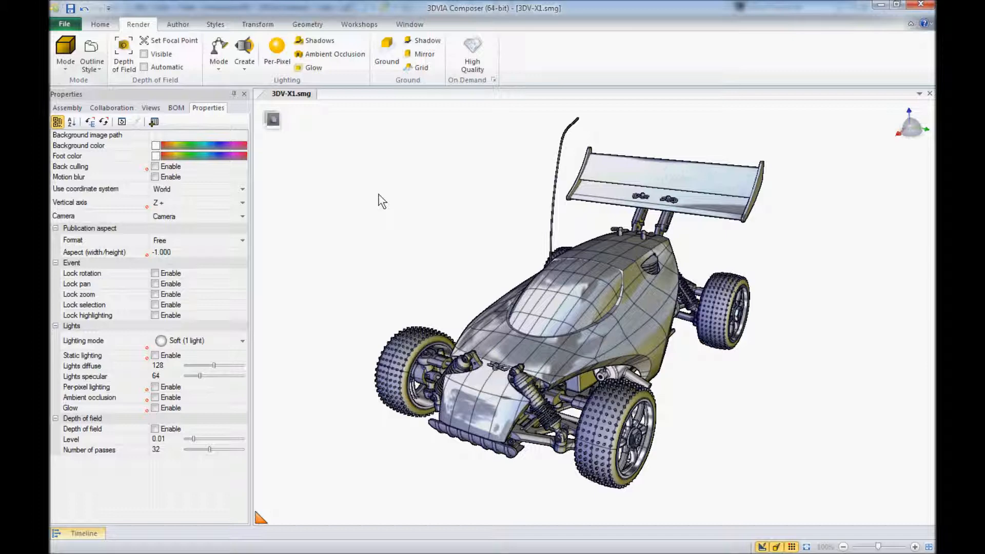
click(66, 50)
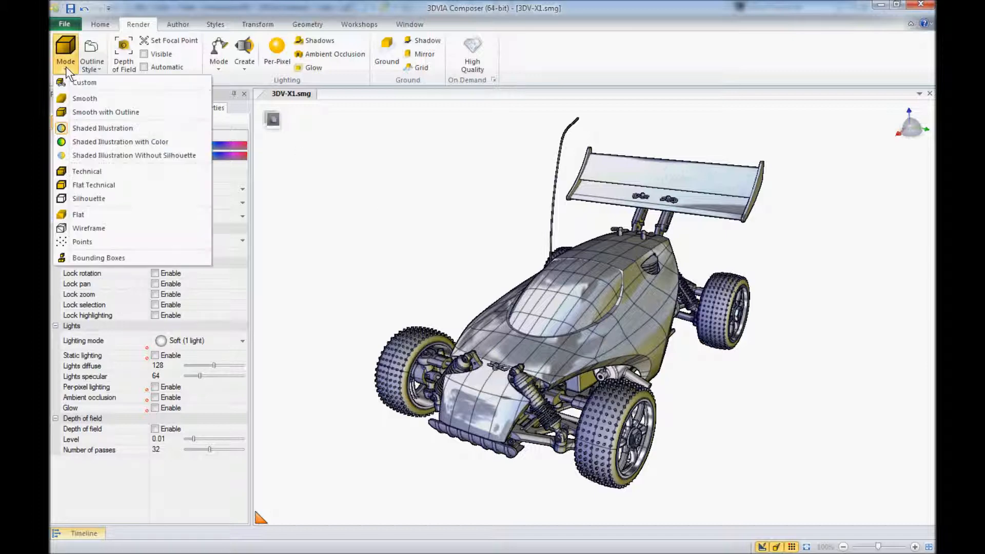
click(86, 99)
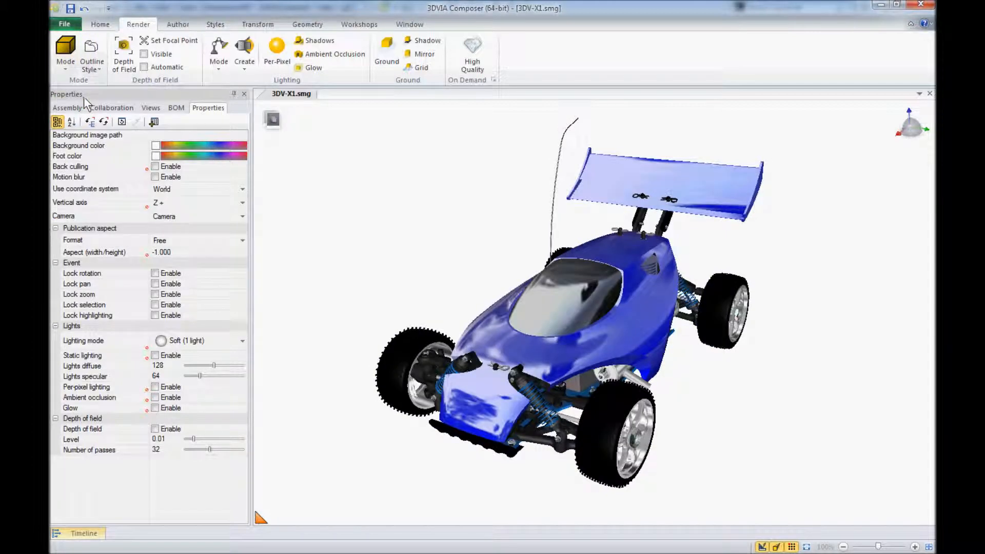
mouse_move(383, 154)
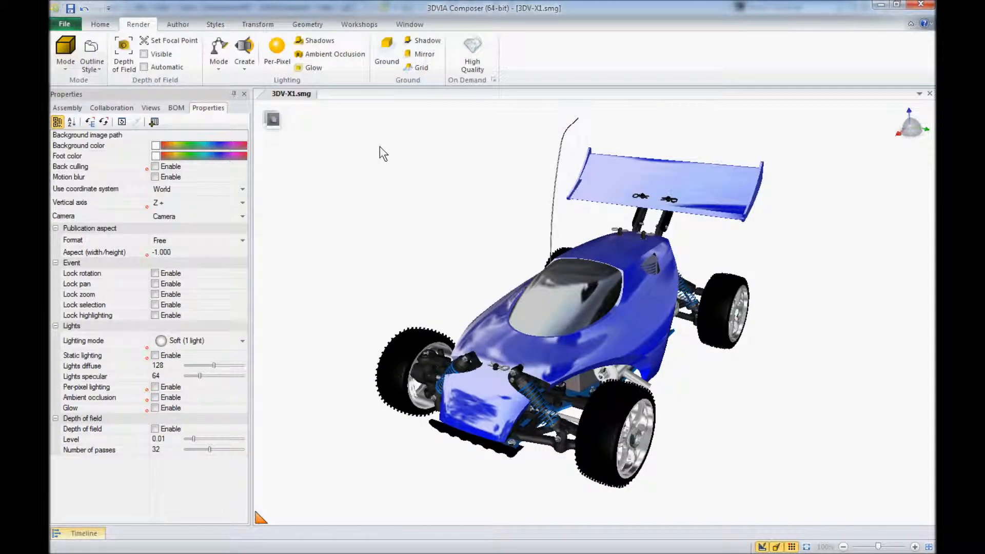
mouse_move(123, 55)
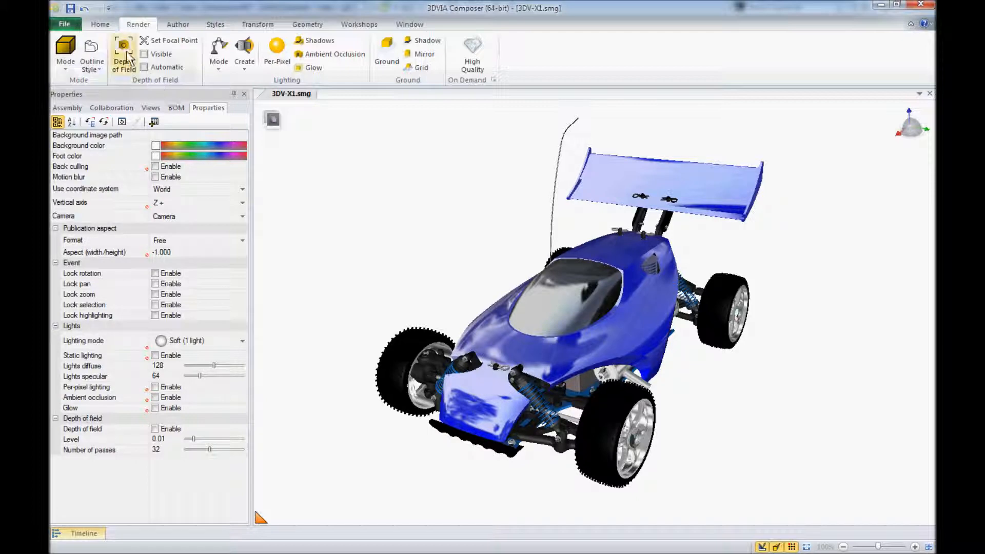
mouse_move(124, 55)
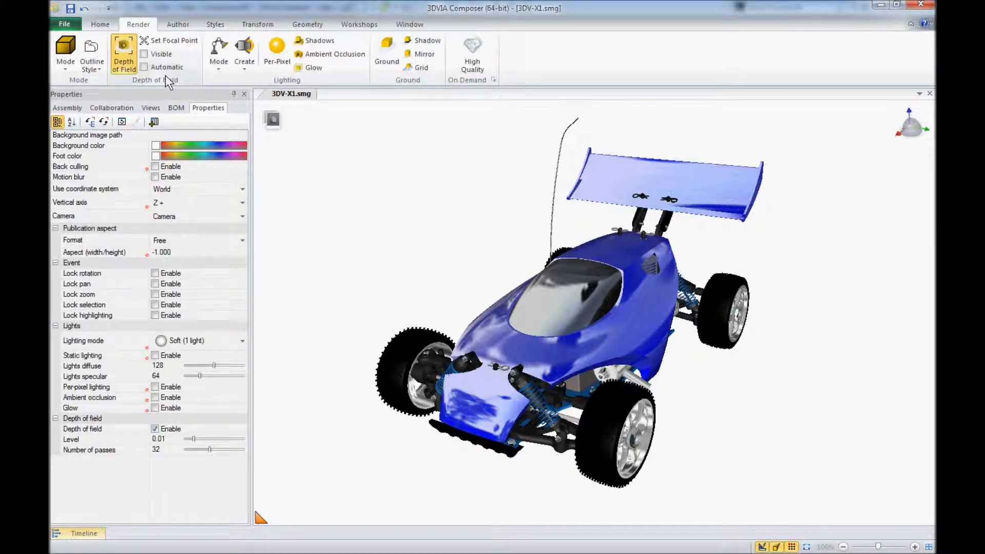
mouse_move(144, 68)
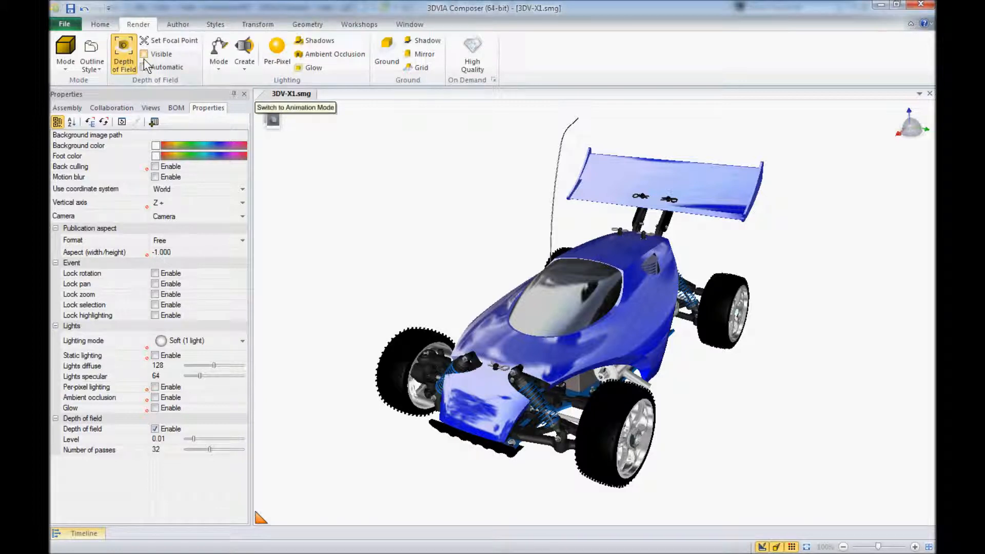
Make the depth-of-field focal point visible and place it on the front bumper corner
click(172, 40)
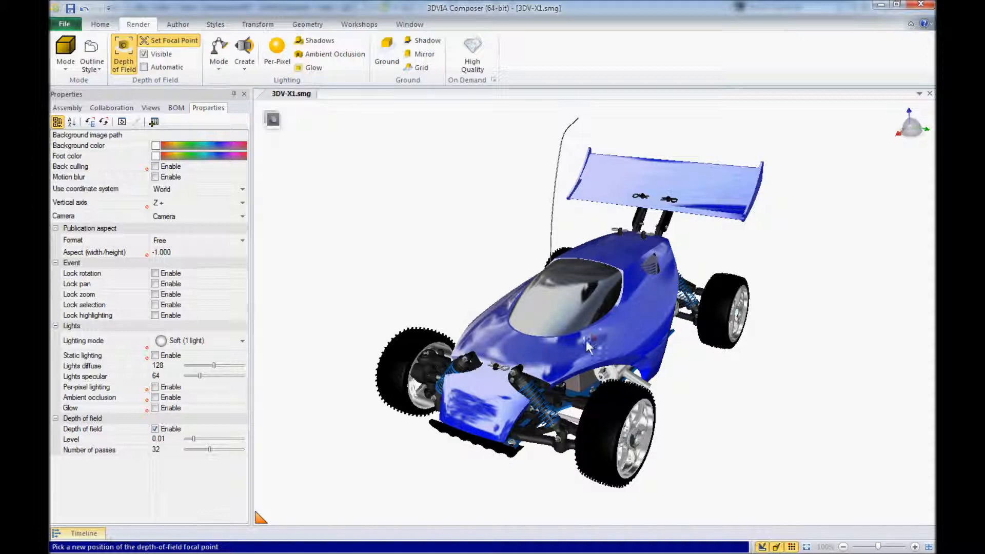
click(591, 270)
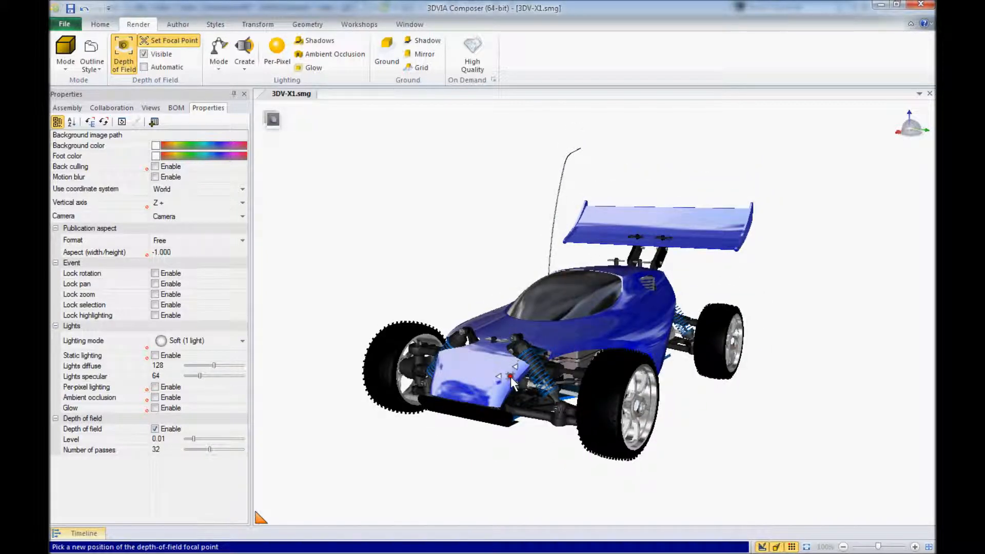
click(508, 374)
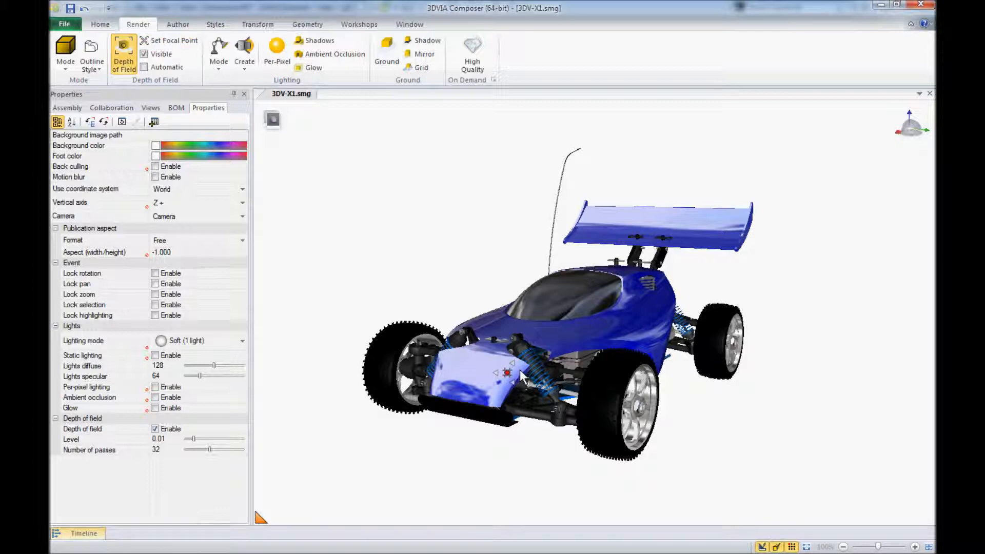
mouse_move(446, 223)
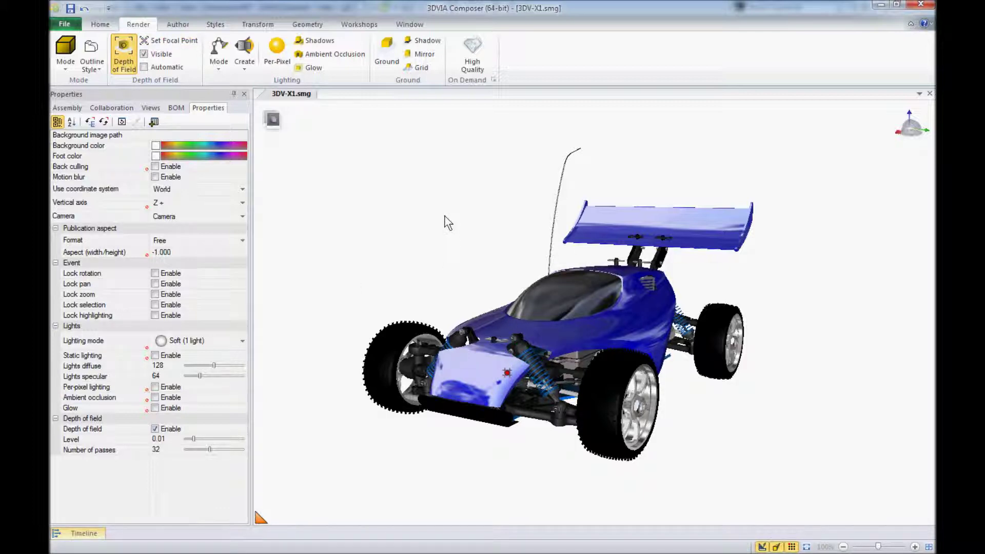
mouse_move(363, 203)
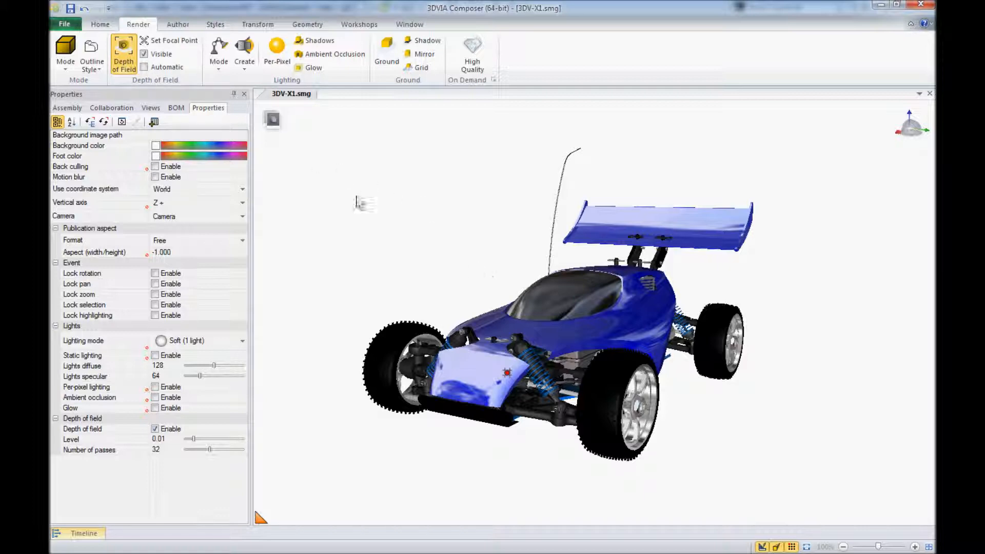
mouse_move(477, 276)
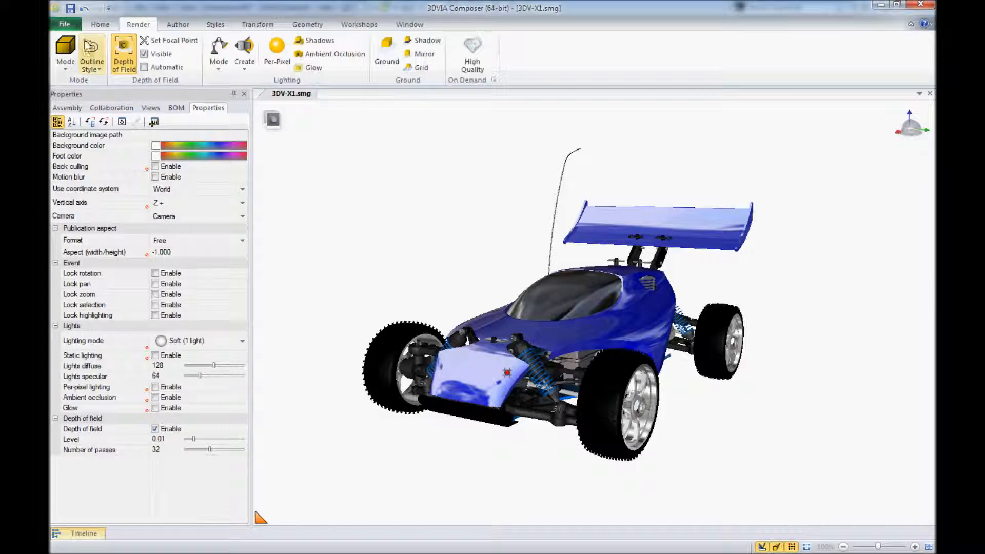
Set viewport depth-of-field rendering to On idle and apply the preference
click(64, 24)
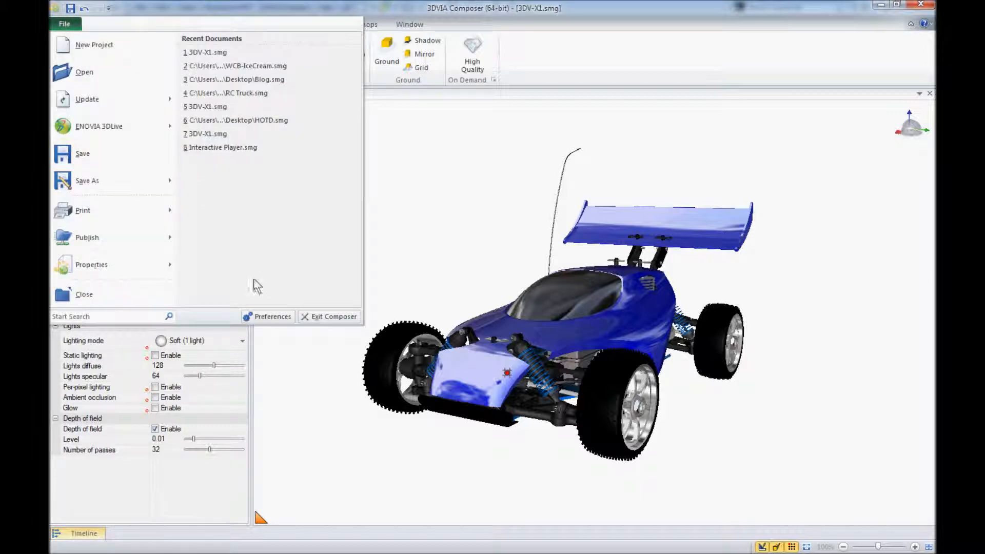
click(273, 316)
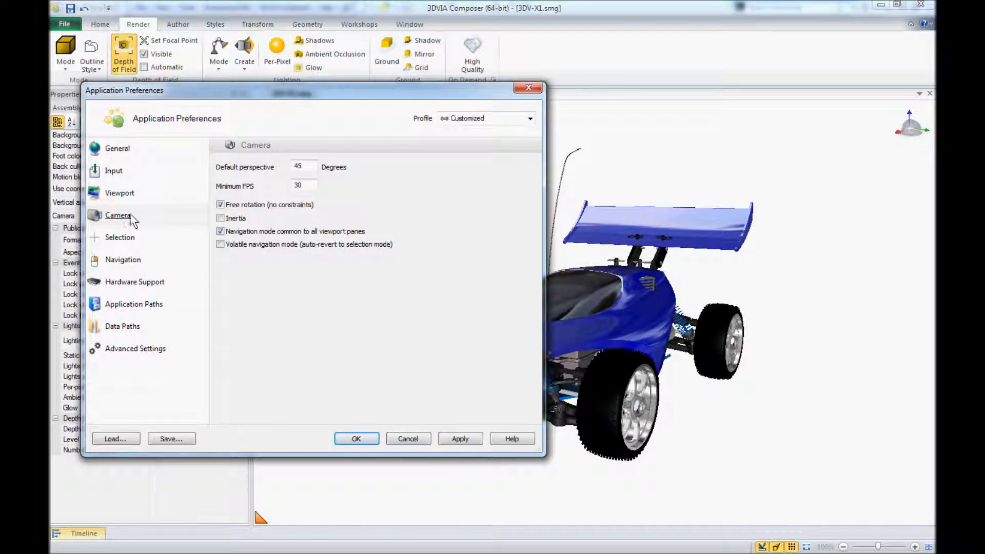
click(119, 193)
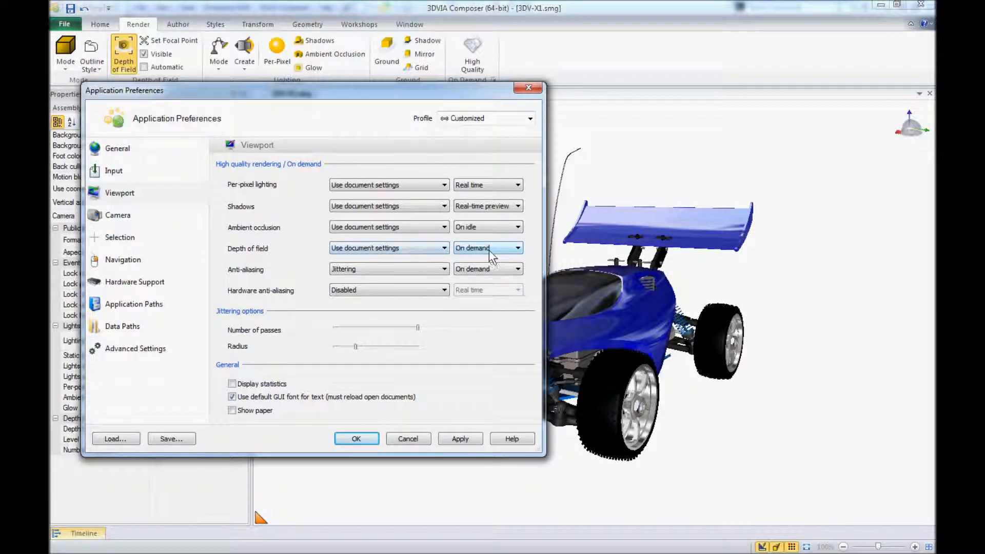
click(487, 247)
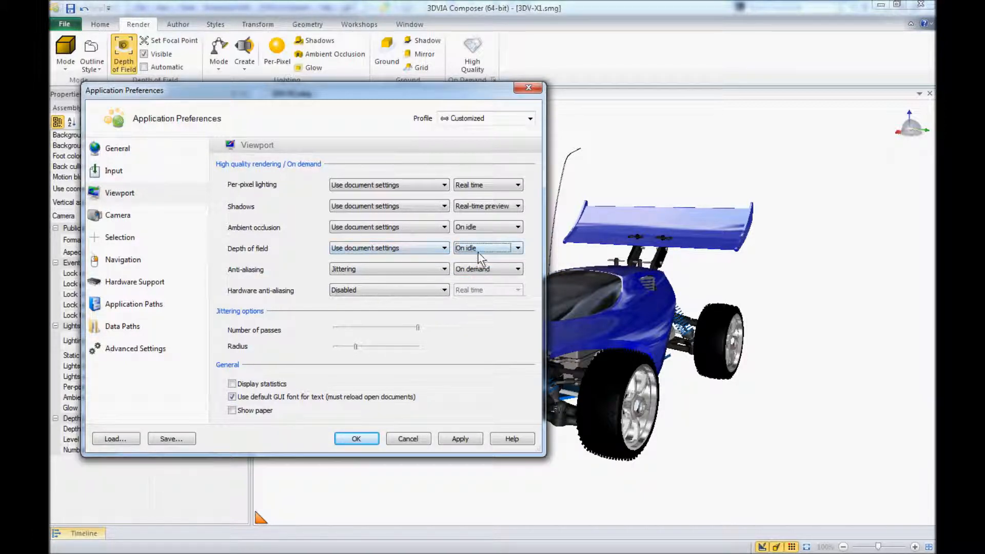
click(459, 438)
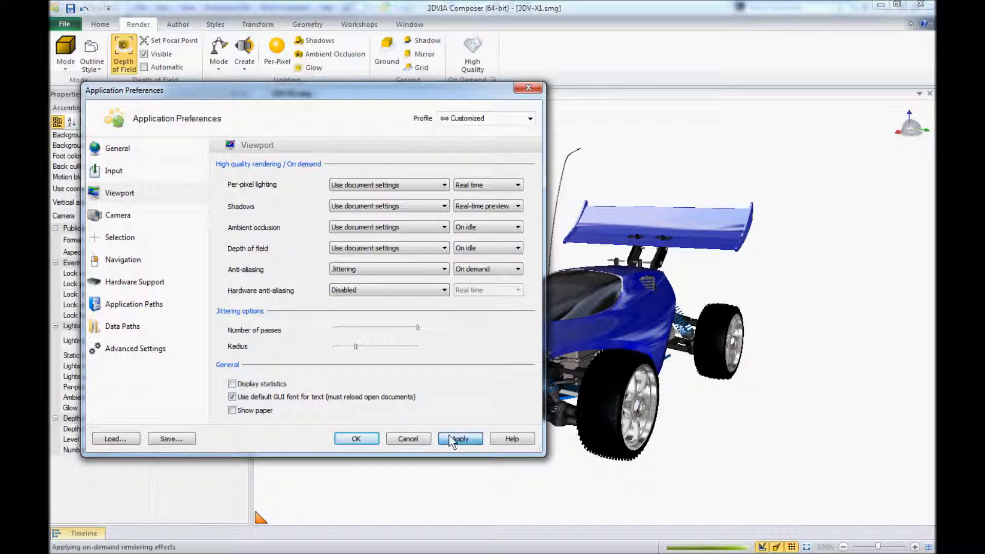
click(459, 438)
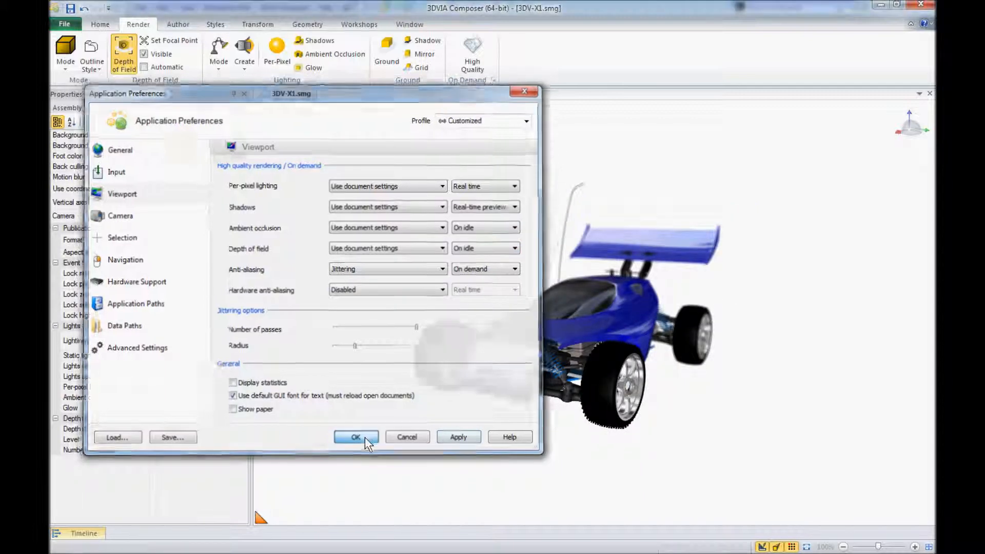
Close the preferences and reduce depth-of-field passes from 32 to 30
click(355, 437)
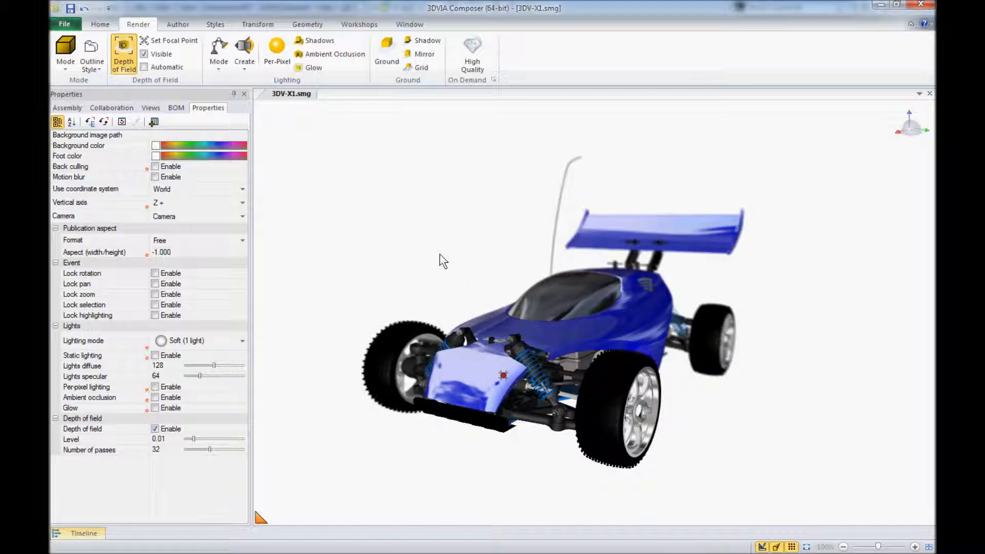
mouse_move(467, 299)
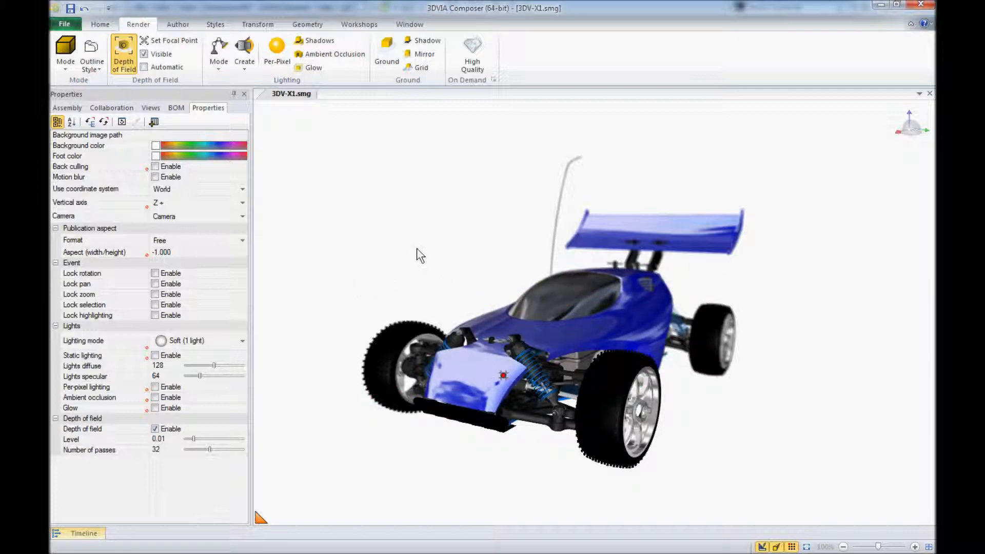
mouse_move(421, 276)
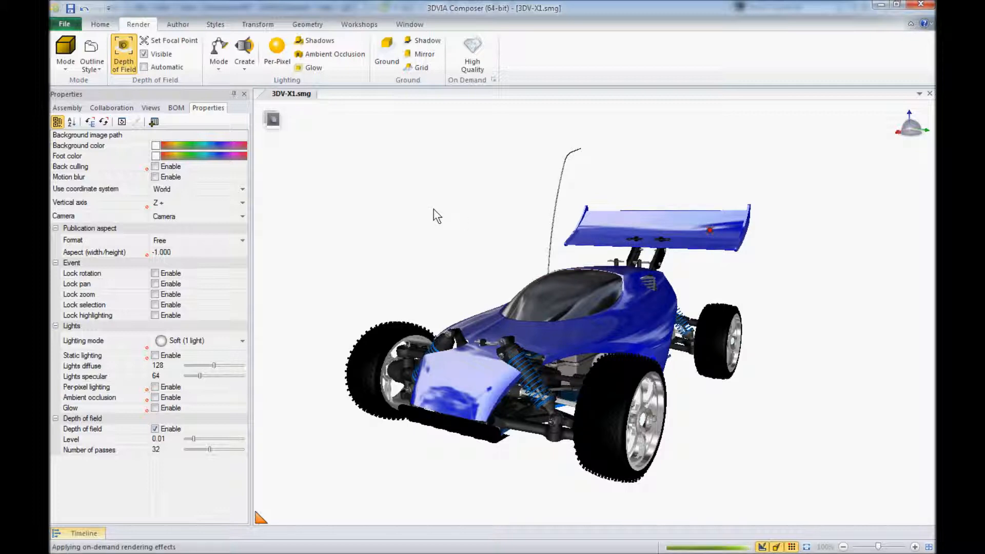
click(597, 314)
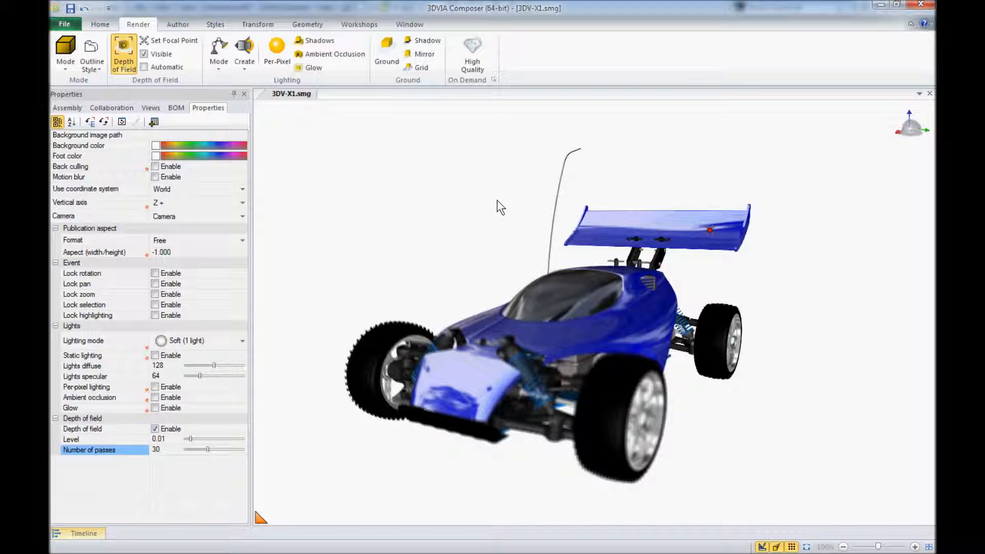
mouse_move(438, 260)
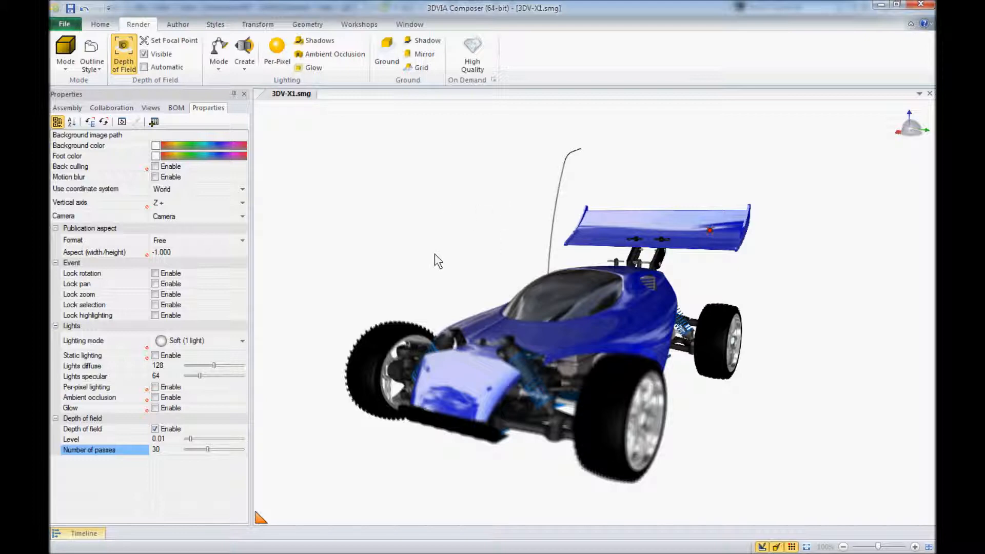
mouse_move(455, 215)
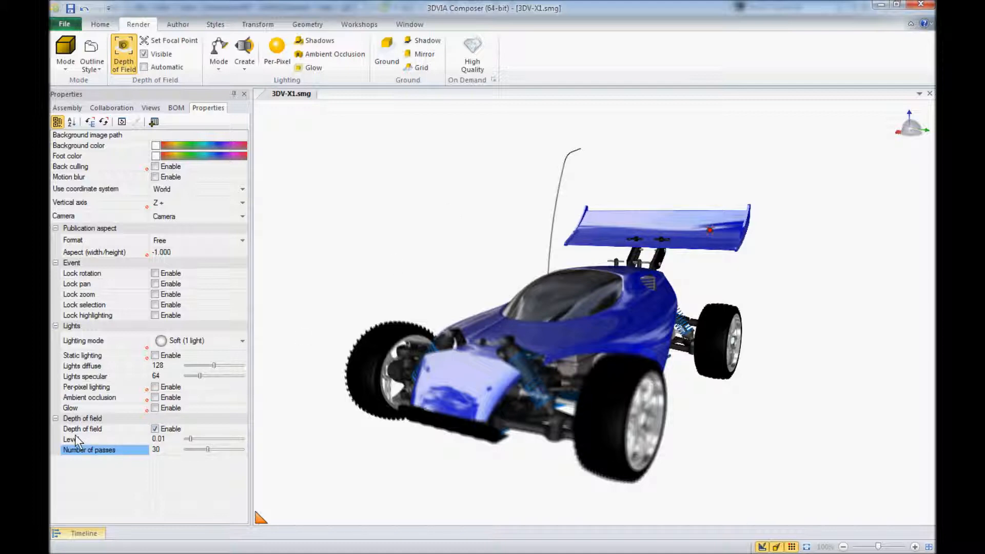
mouse_move(94, 396)
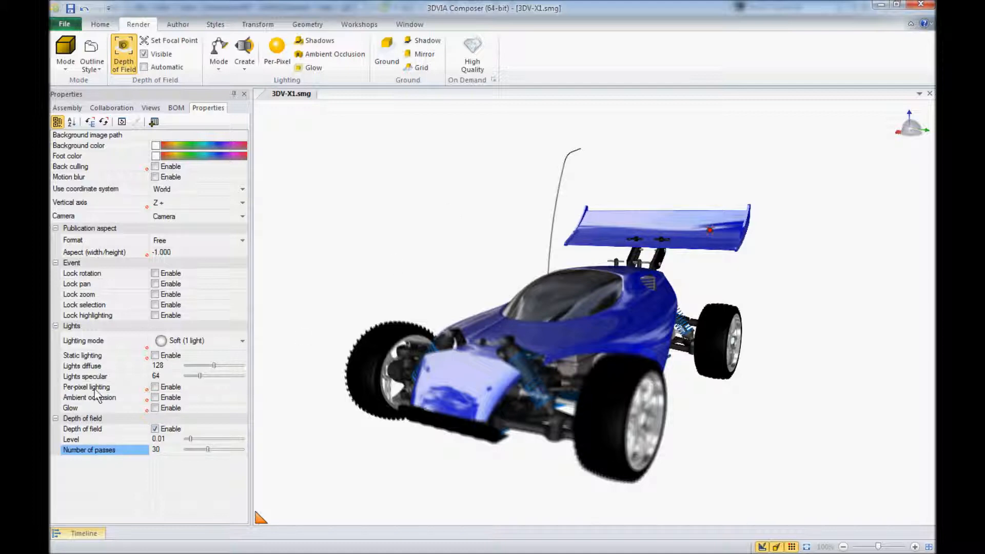
click(55, 419)
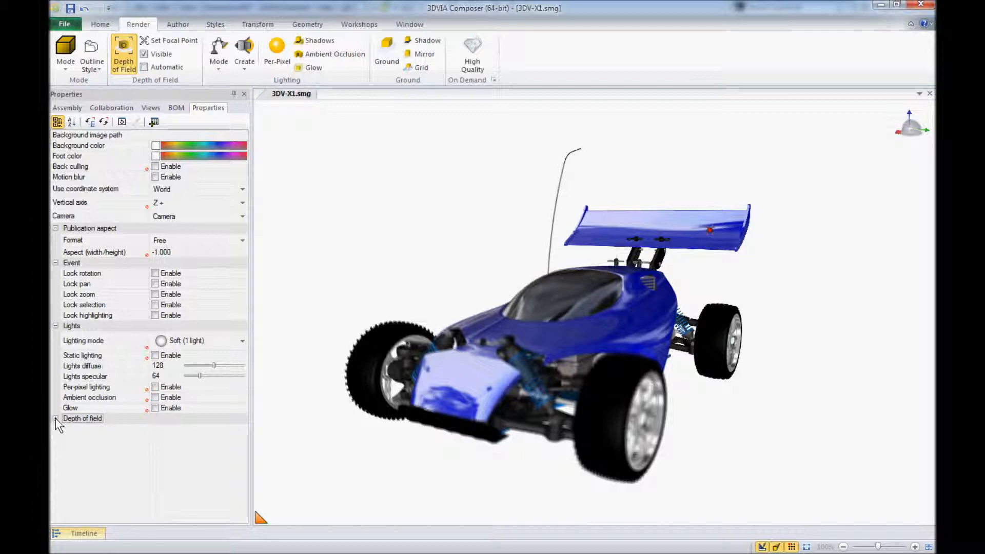
click(56, 418)
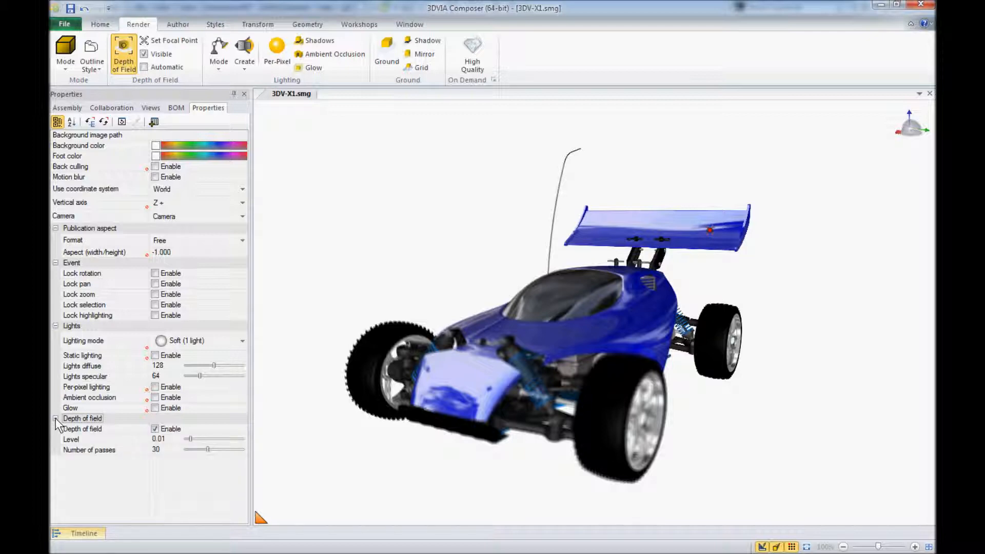
mouse_move(121, 452)
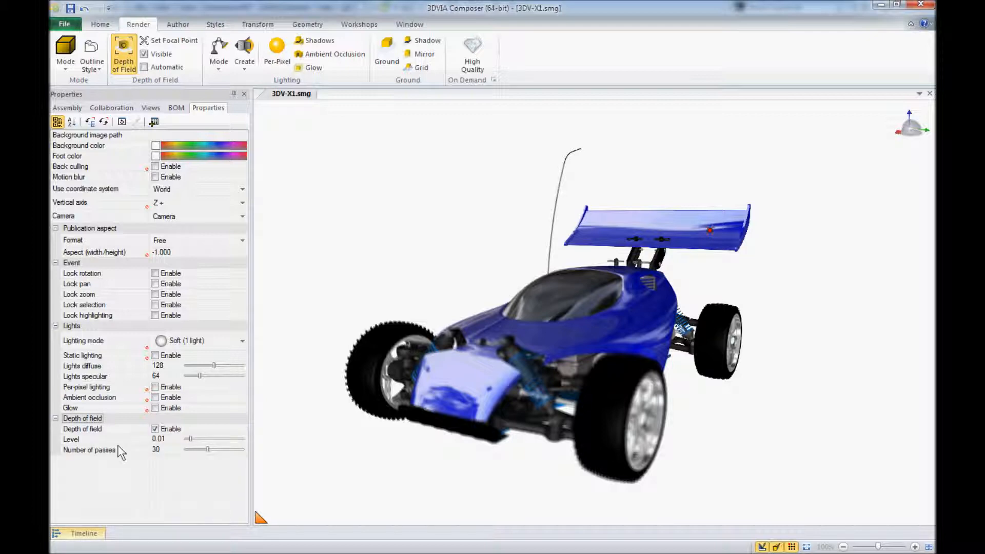
click(155, 428)
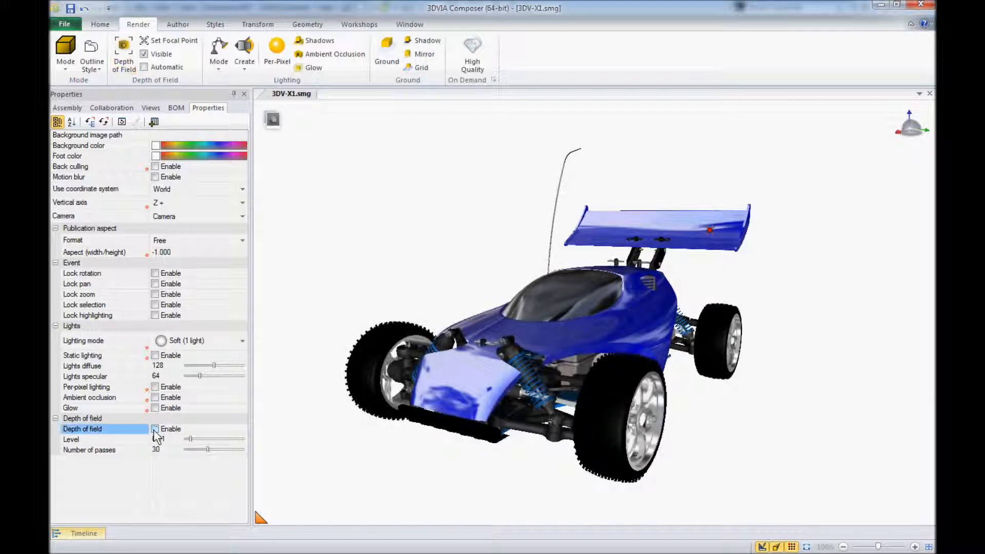
click(155, 429)
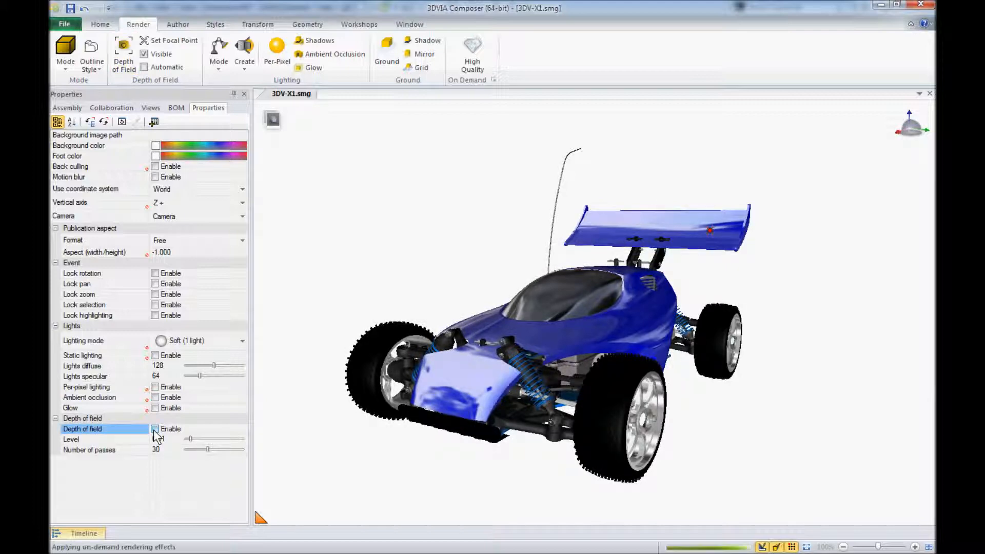
click(154, 429)
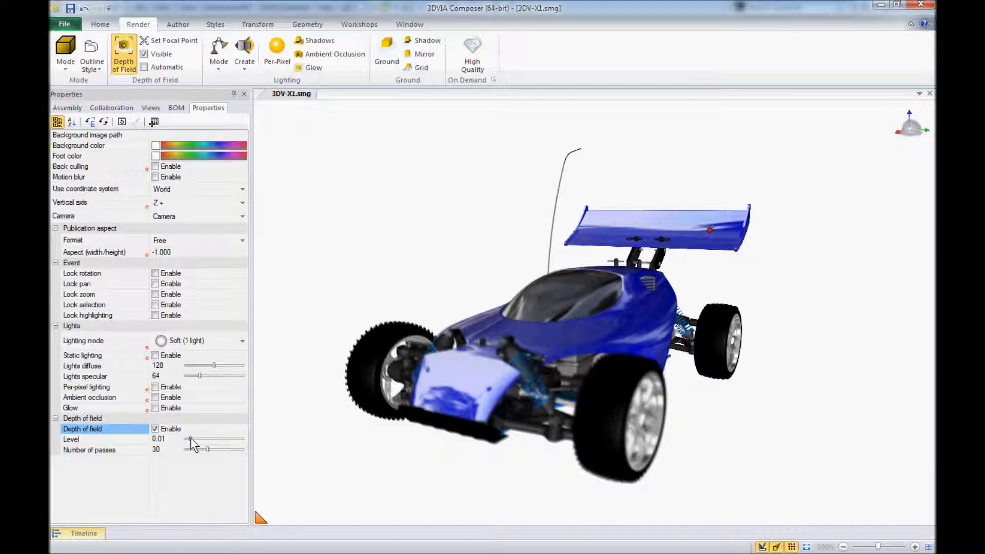
click(70, 439)
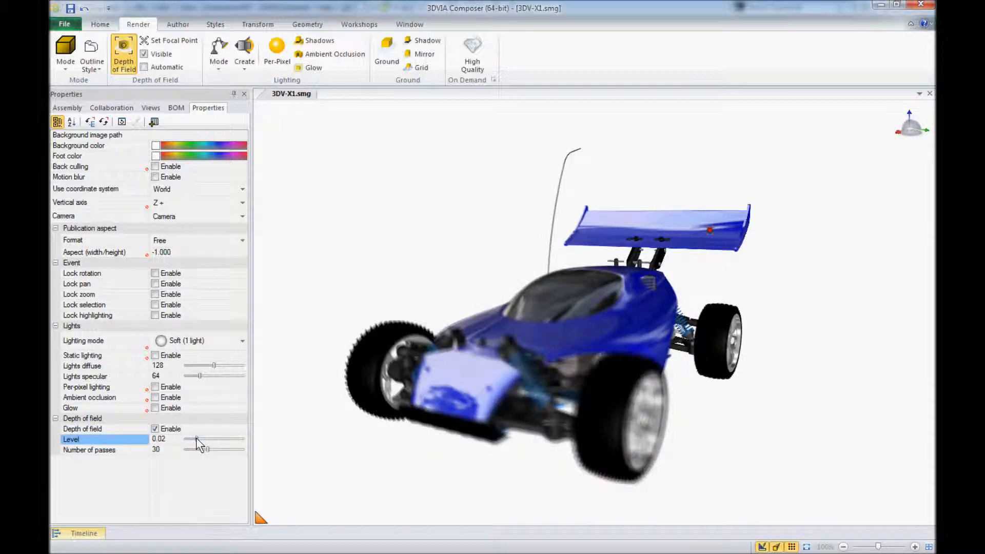
mouse_move(200, 479)
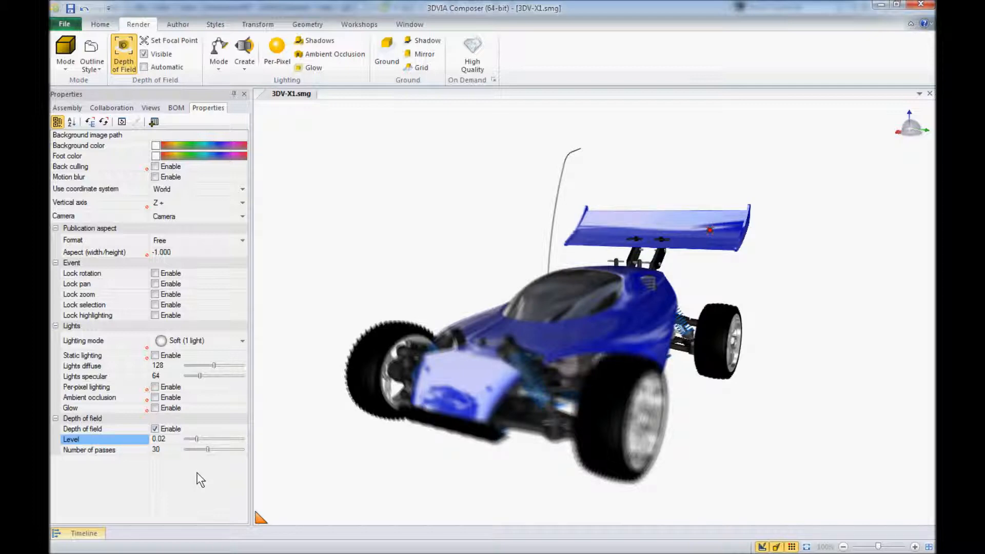
mouse_move(172, 452)
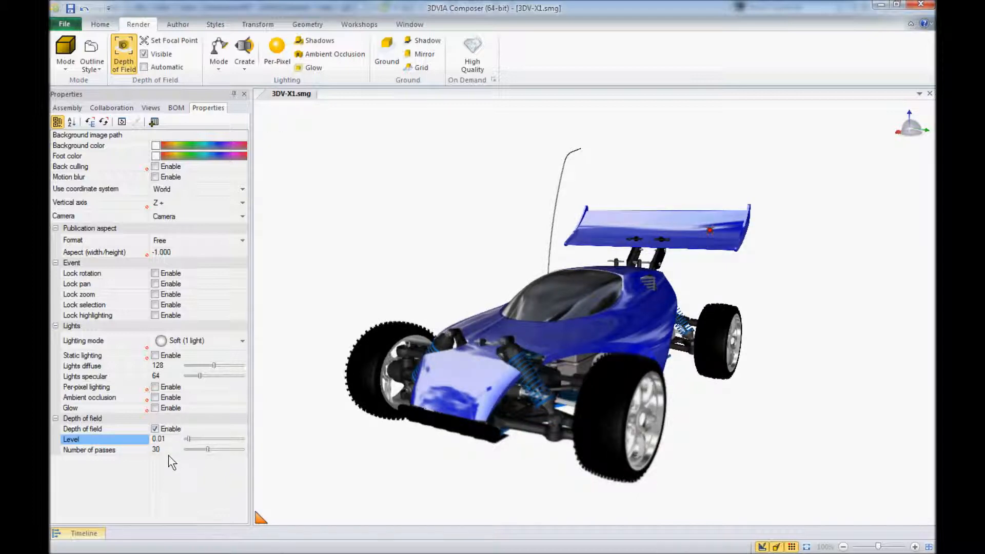
Try a 0.06 blur level, then set the depth-of-field level to .0060 and confirm
triple_click(159, 438)
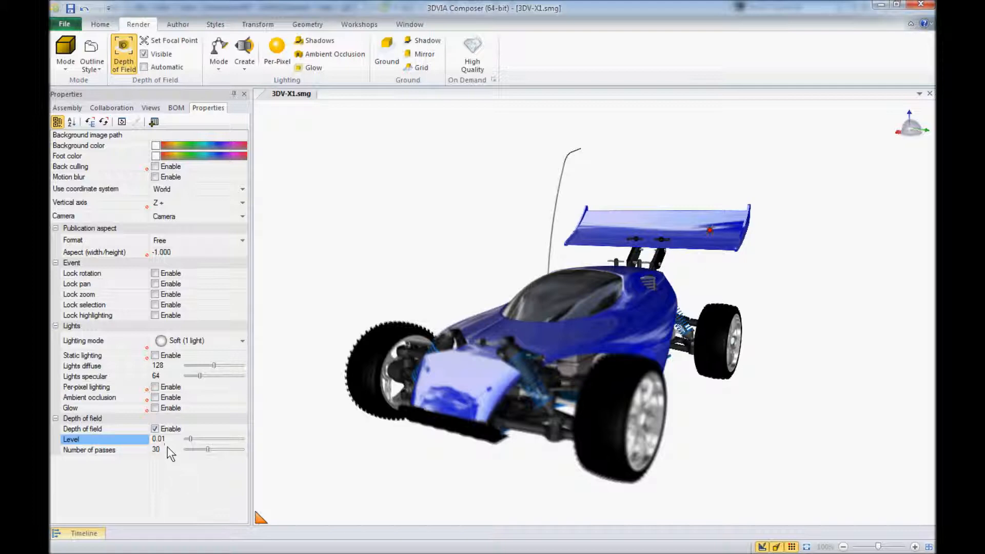
double_click(158, 439)
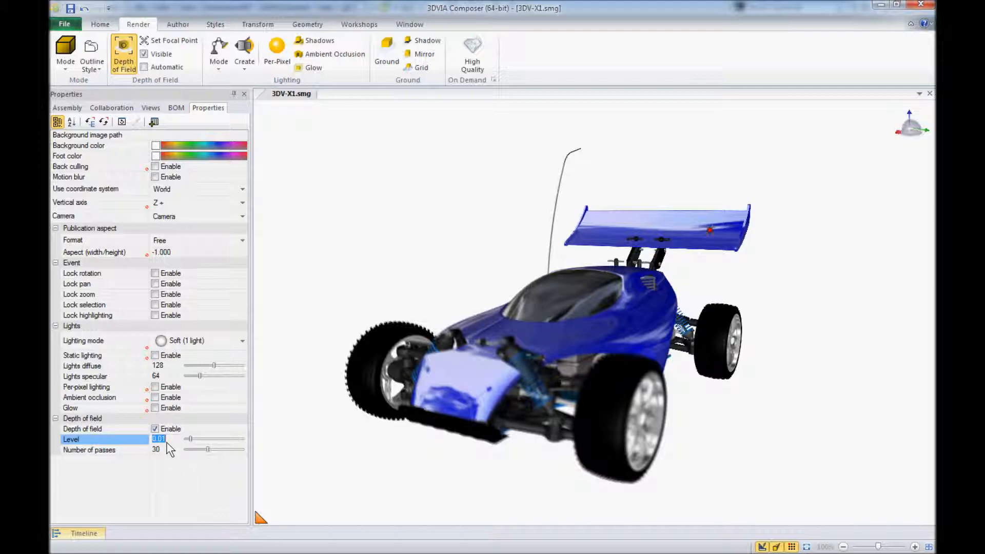
text(.06)
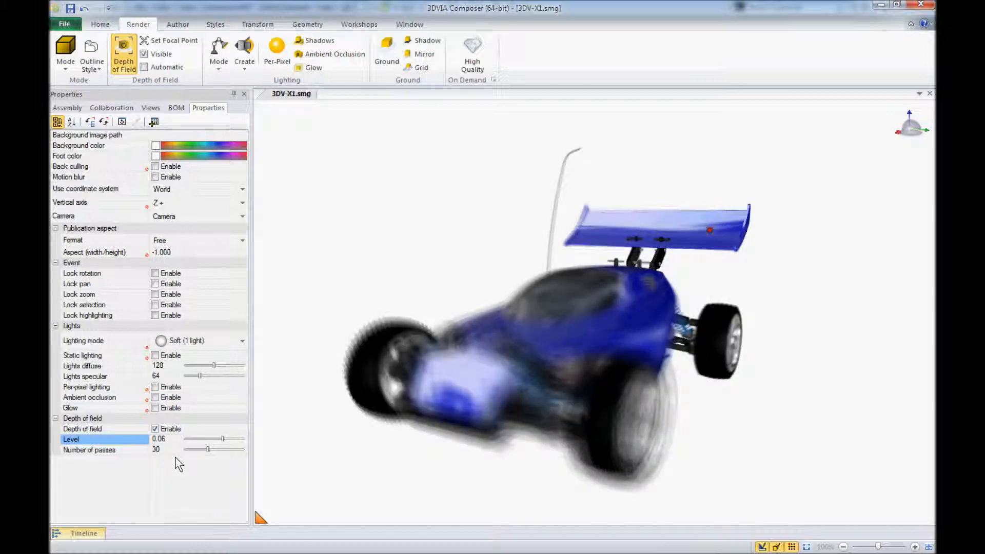
double_click(158, 438)
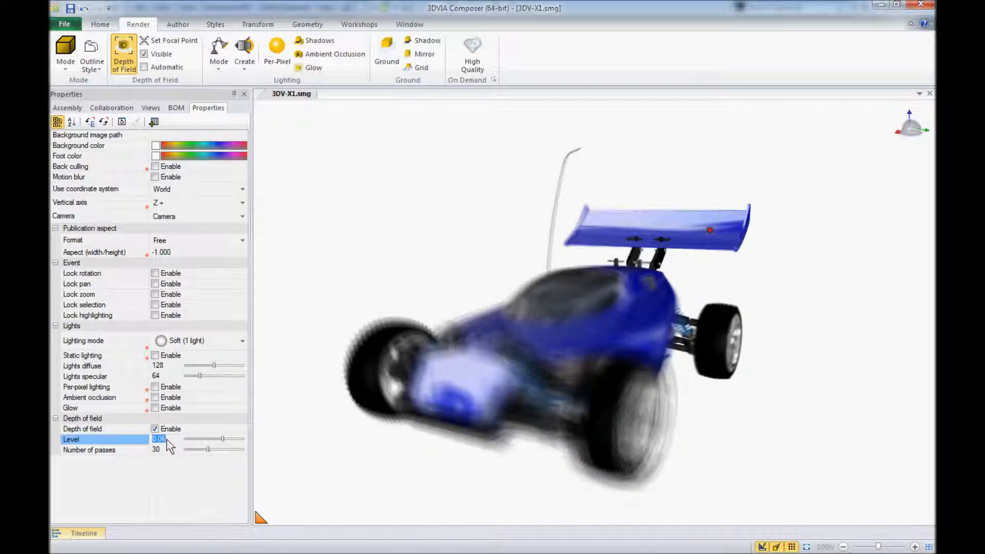
text(.0060)
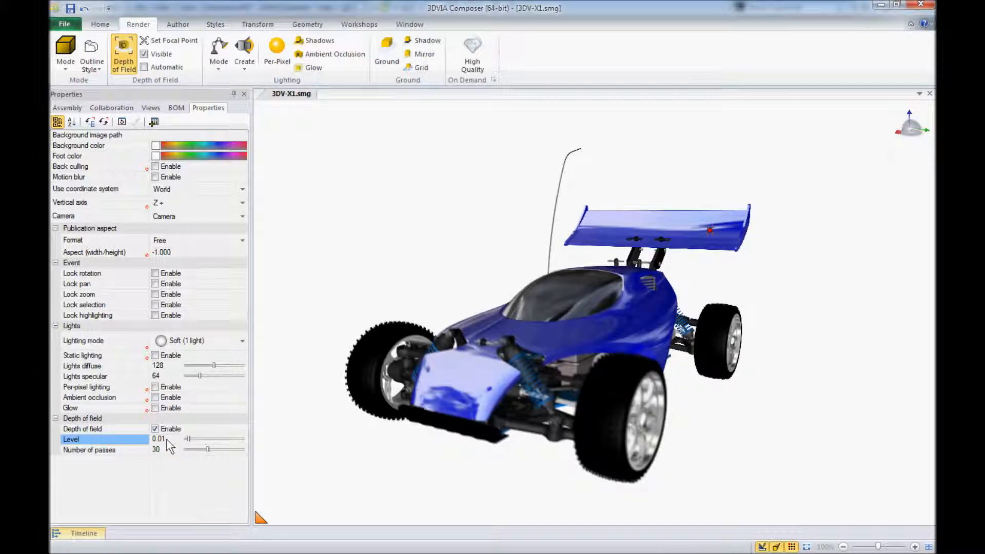
click(622, 427)
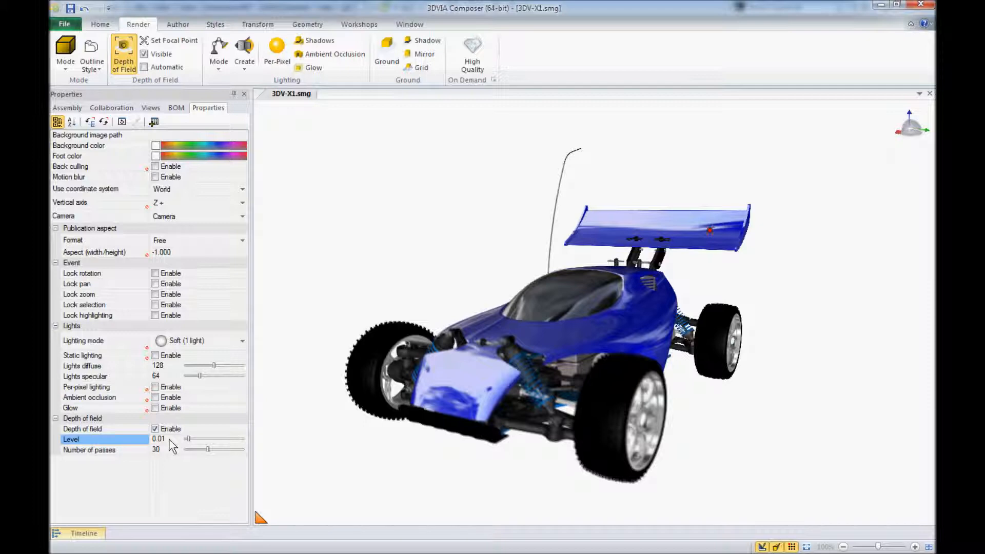
mouse_move(165, 457)
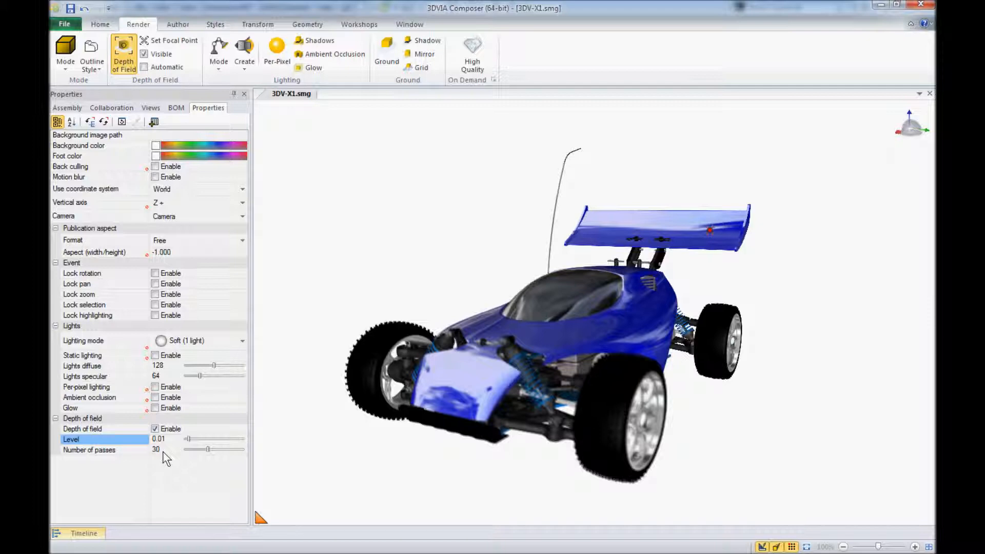
mouse_move(204, 464)
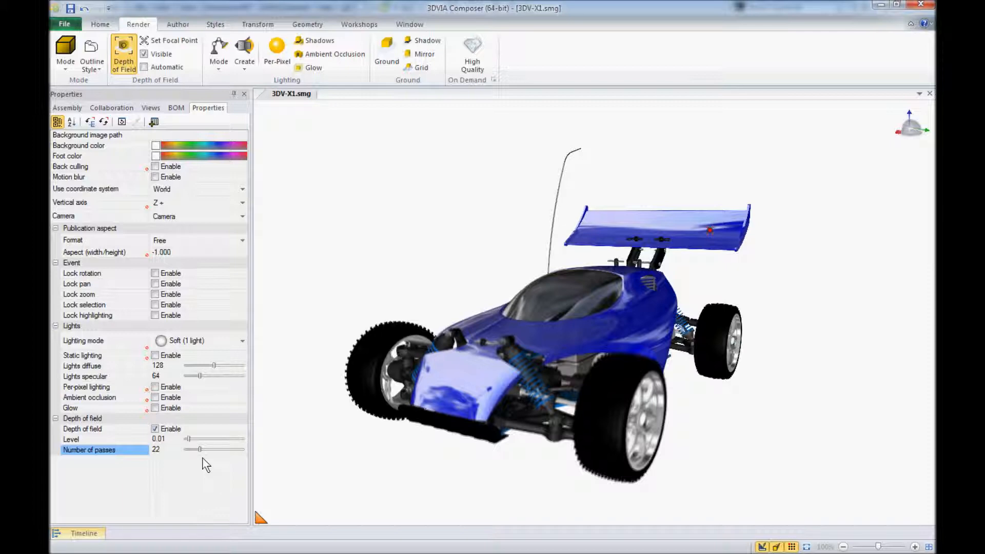
mouse_move(216, 471)
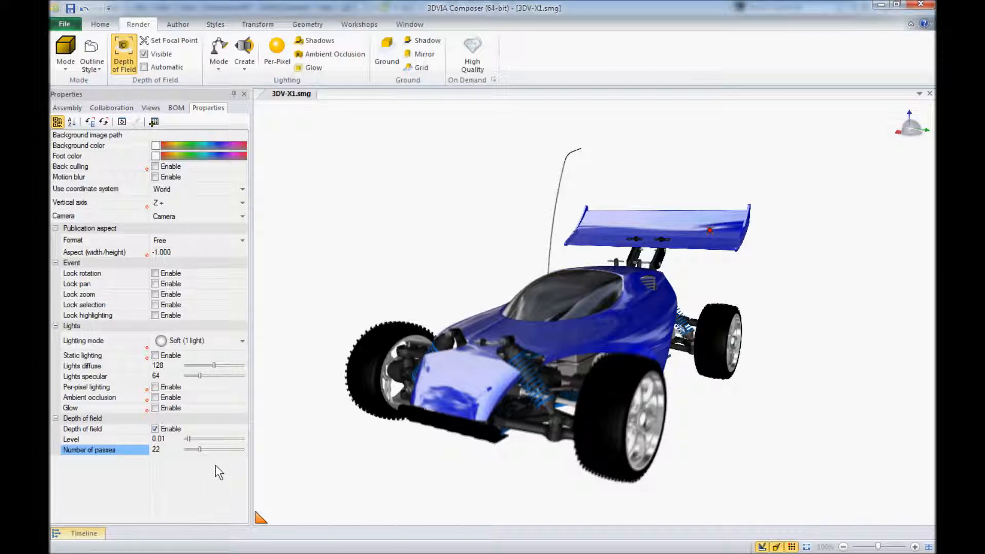
mouse_move(216, 465)
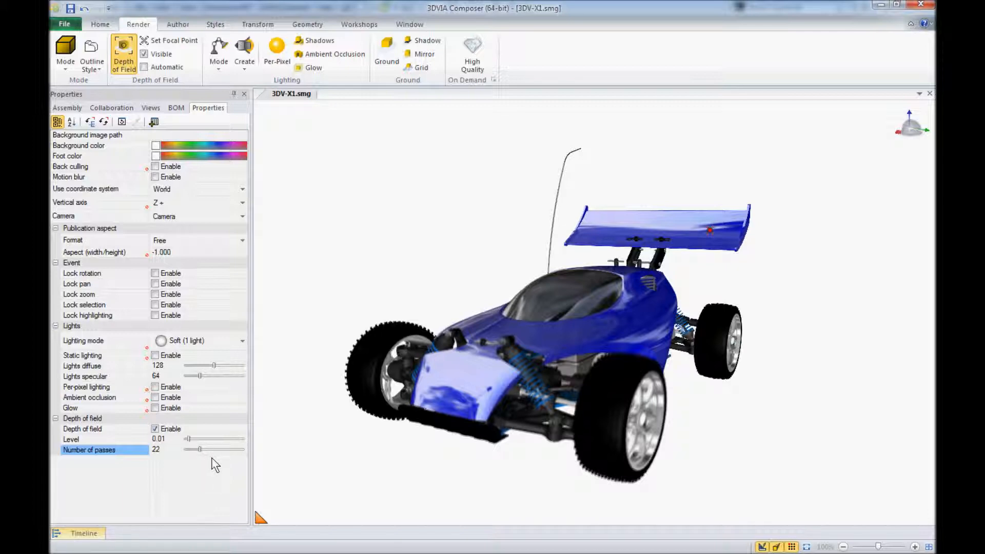